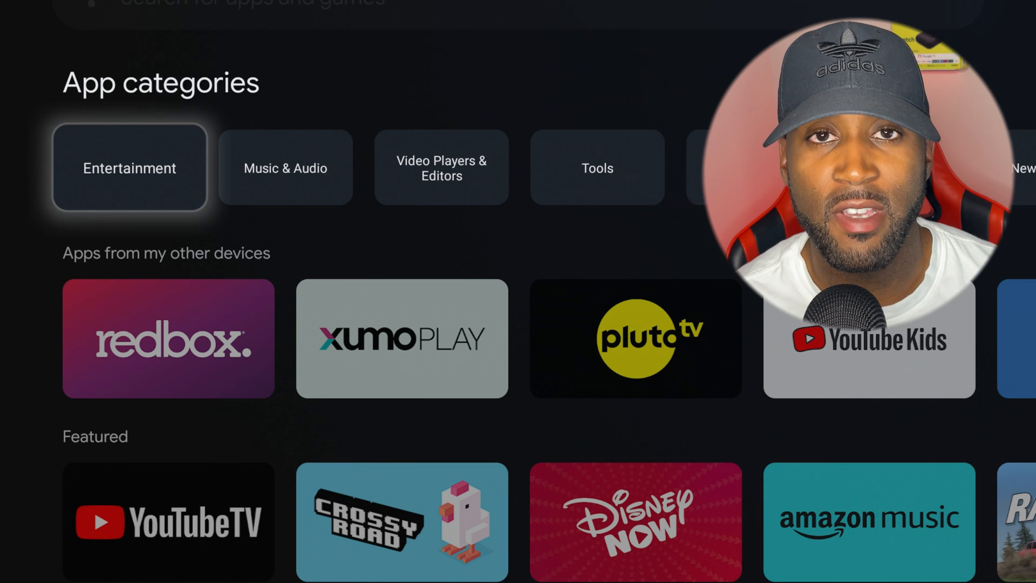
Enter the Entertainment app category and browse right along its Popular apps row.
{"action": "left_click", "coordinate": [129, 167]}
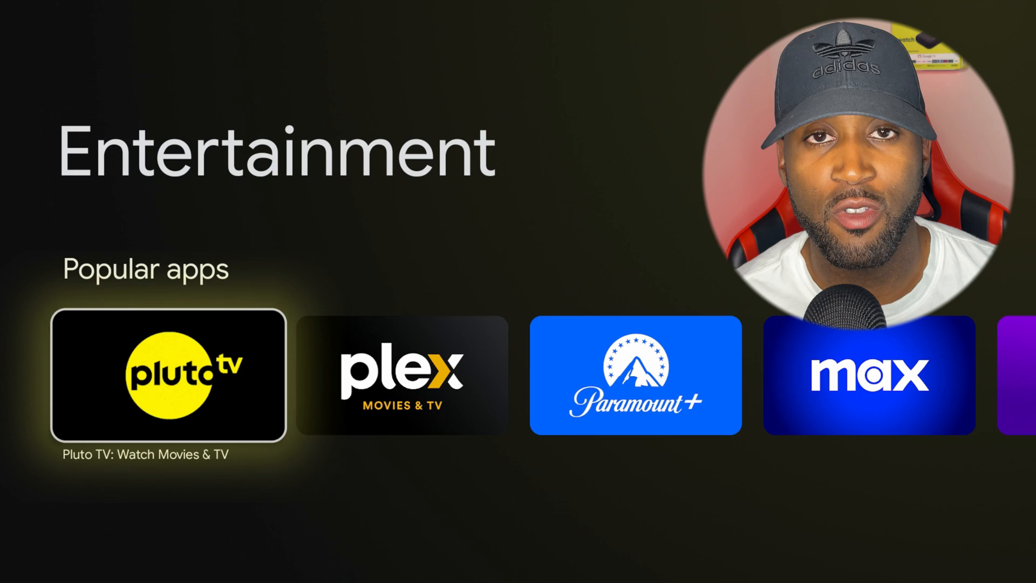
{"action": "scroll", "scroll_direction": "right", "scroll_amount": 3}
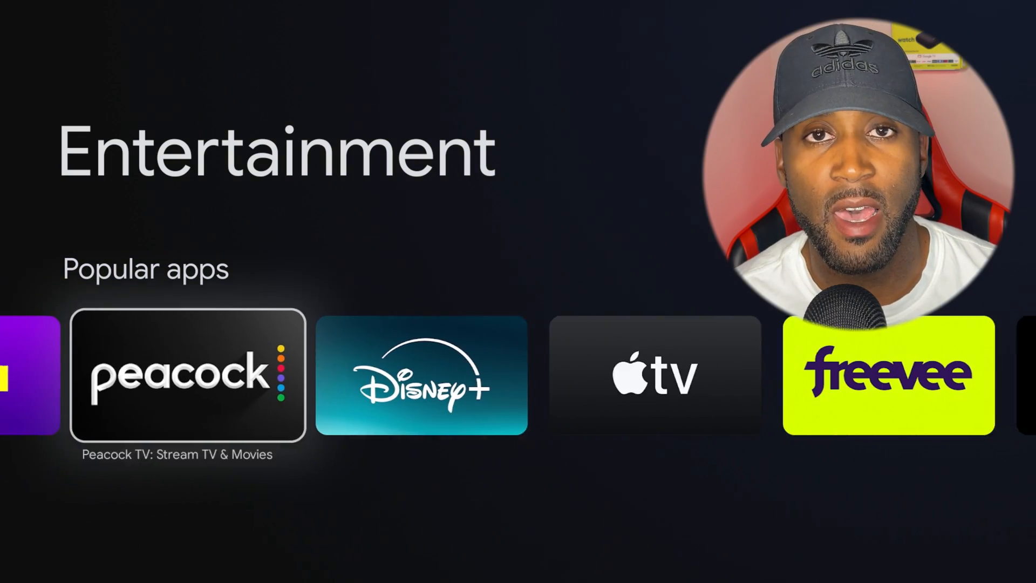
{"action": "scroll", "scroll_direction": "right", "scroll_amount": 3}
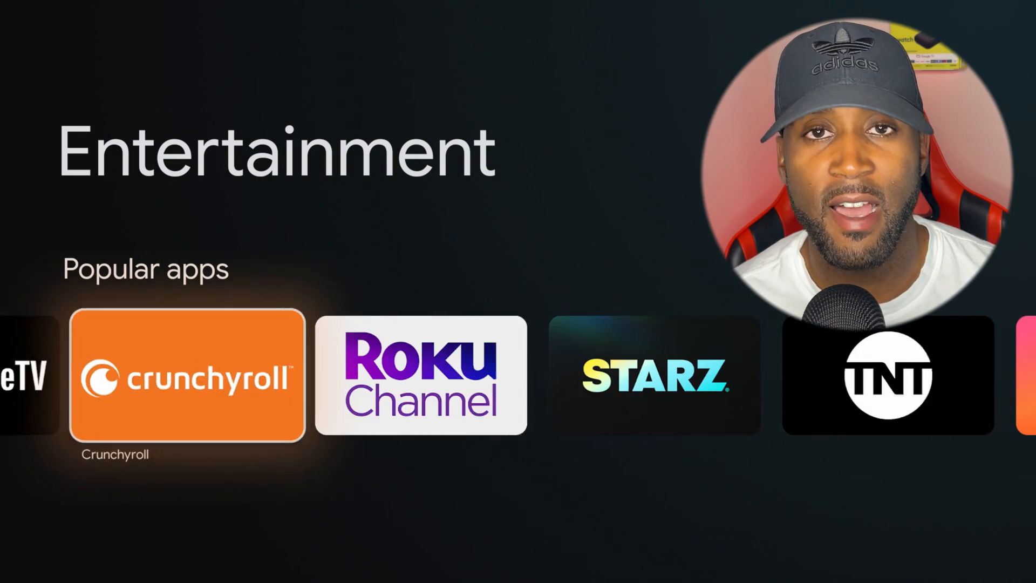
{"action": "scroll", "scroll_direction": "right", "scroll_amount": 3}
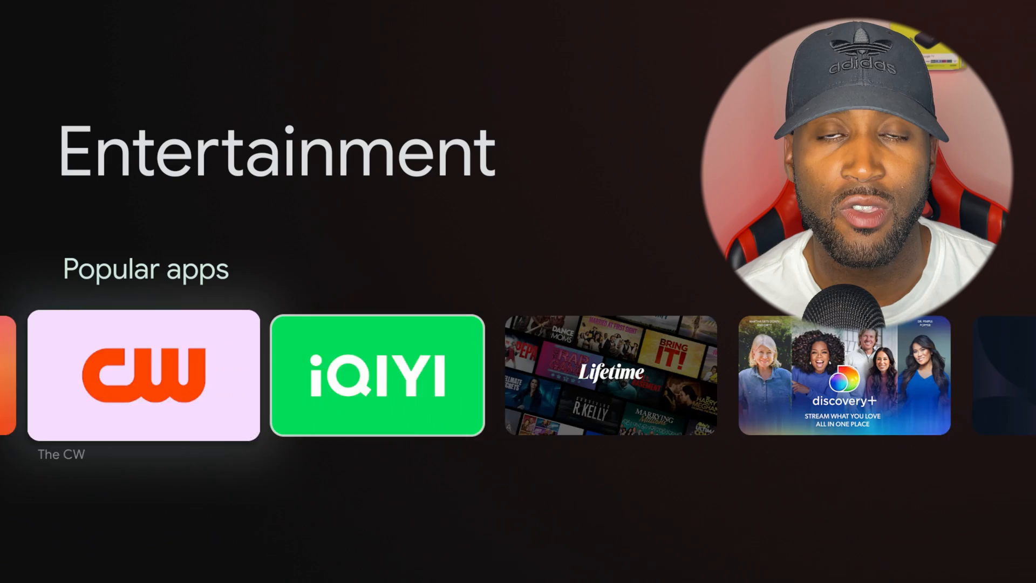
{"action": "scroll", "scroll_direction": "right", "scroll_amount": 3}
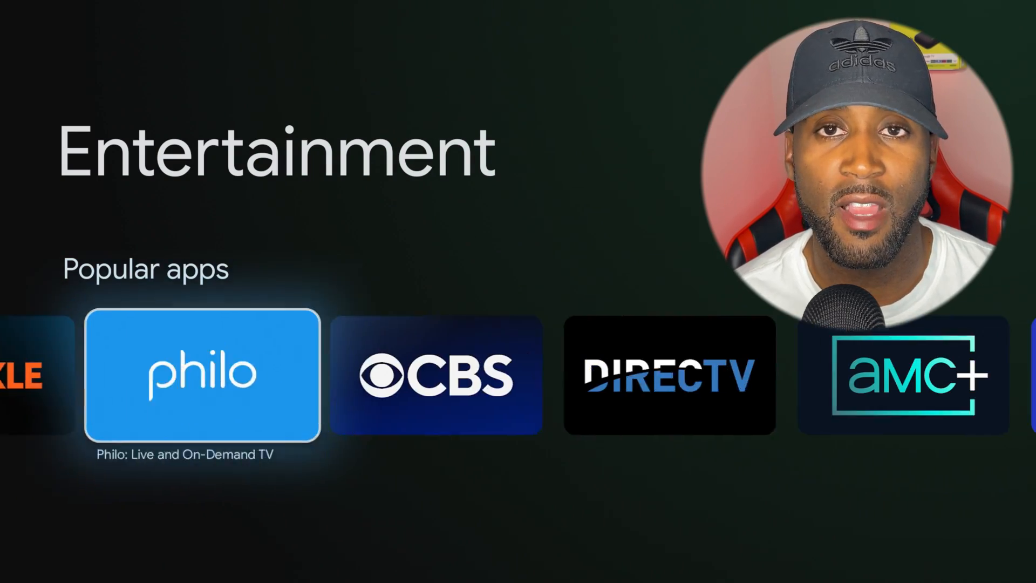
{"action": "scroll", "scroll_direction": "right", "scroll_amount": 3}
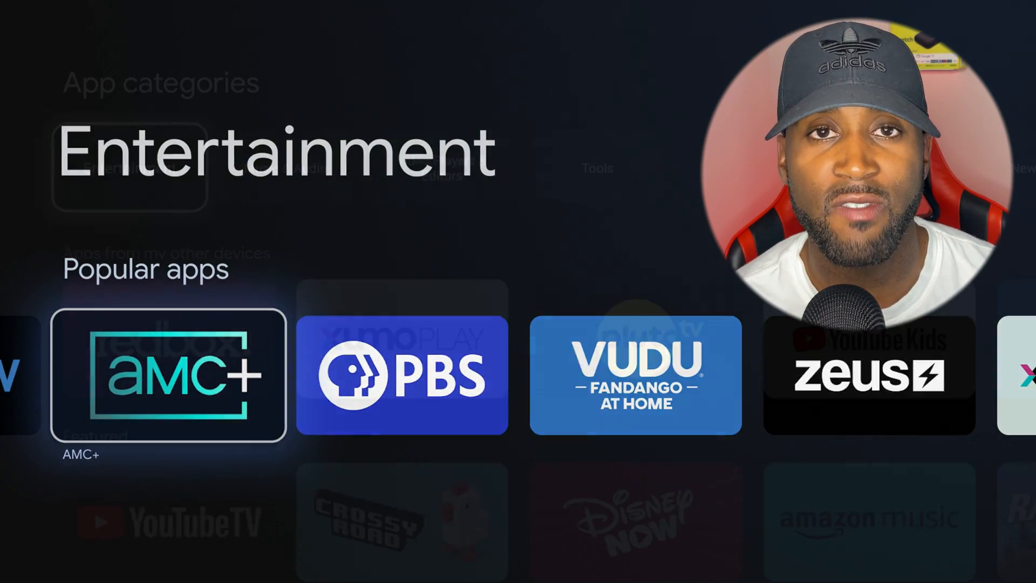
{"action": "scroll", "scroll_direction": "down", "scroll_amount": 3}
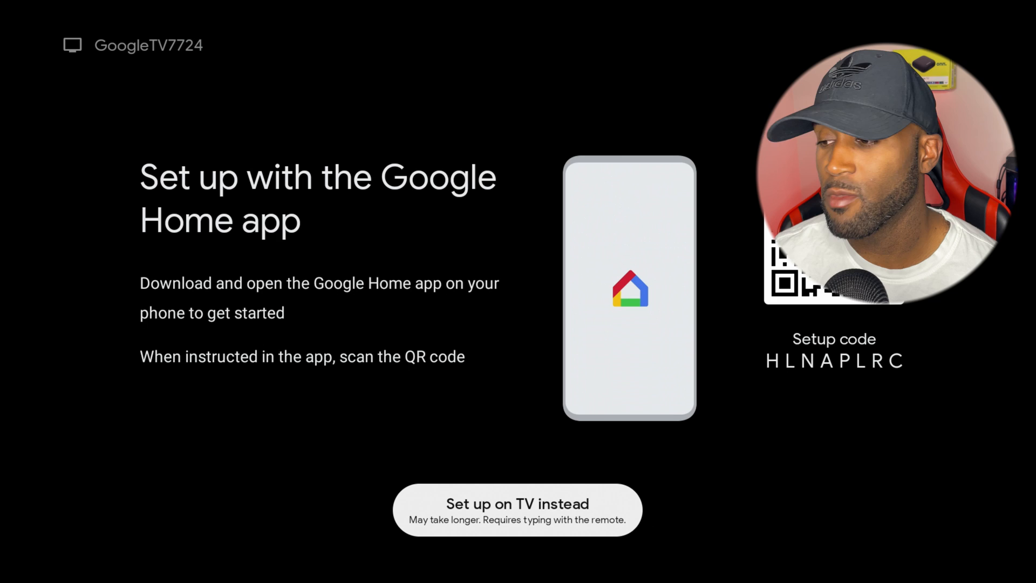
Choose 'Set up on TV instead' and sign in with the Google account to reach the terms screen.
{"action": "left_click", "coordinate": [517, 509]}
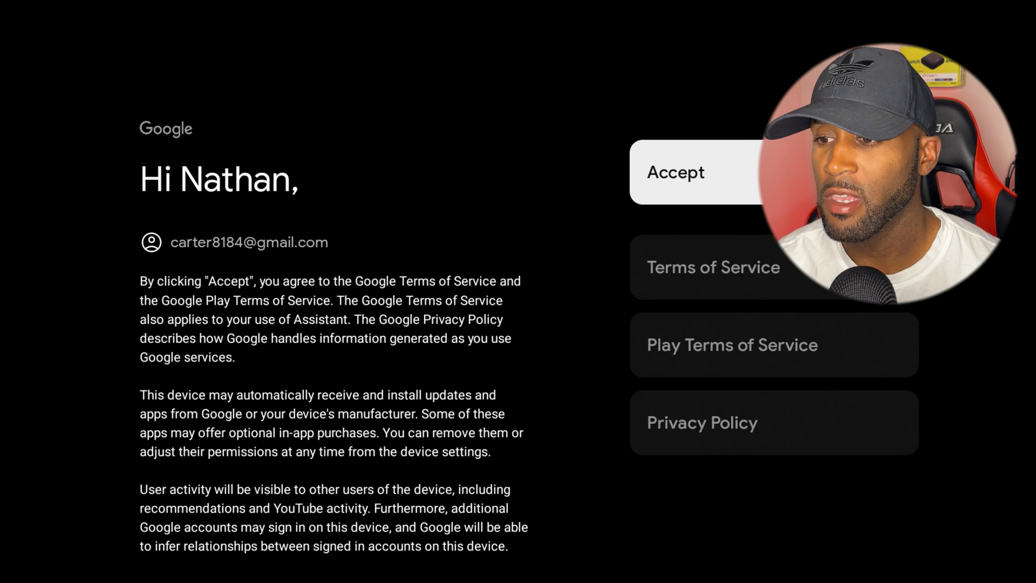
Accept Google's terms, turn location use off and back on, and continue to the Assistant intro.
{"action": "left_click", "coordinate": [674, 171]}
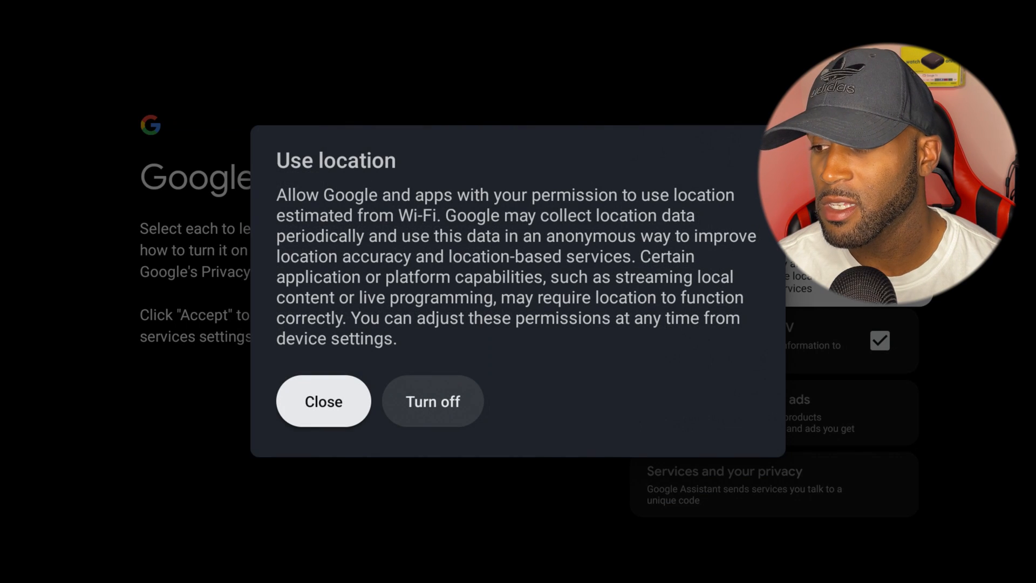
{"action": "left_click", "coordinate": [323, 400]}
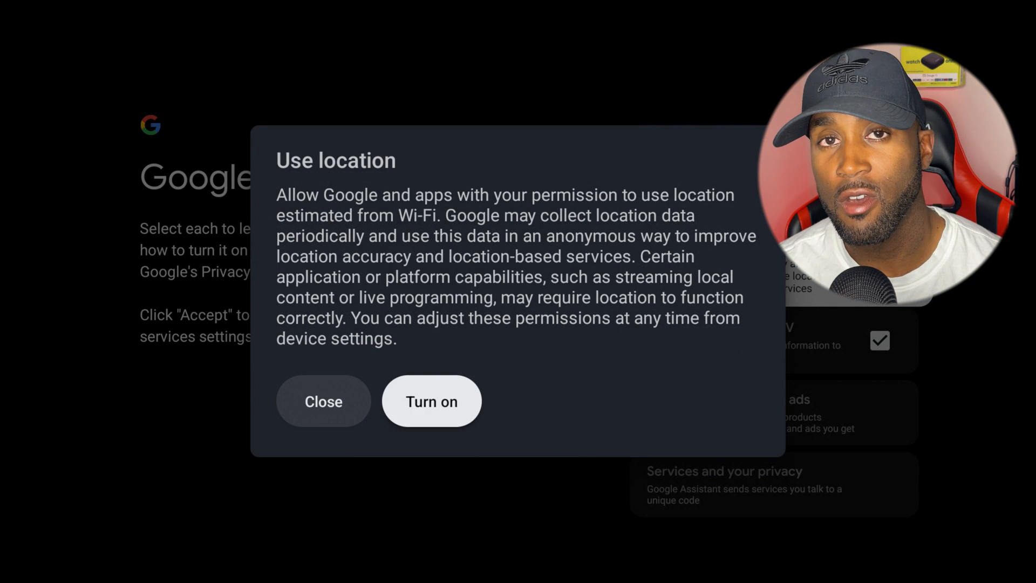
{"action": "left_click", "coordinate": [432, 400]}
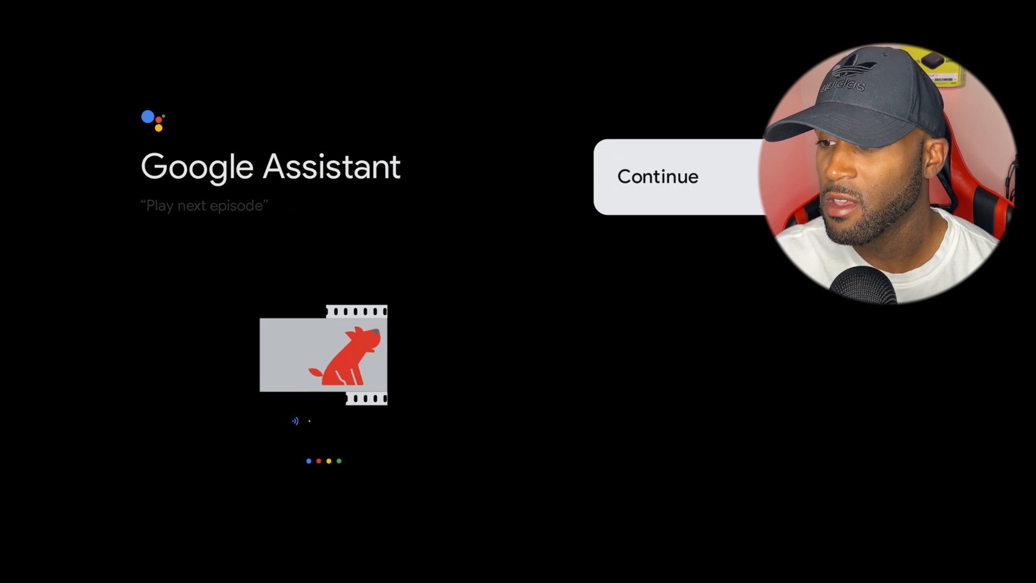
Continue past the Assistant intro and confirm Disney+, Max and Tubi TV as chosen services.
{"action": "left_click", "coordinate": [656, 176]}
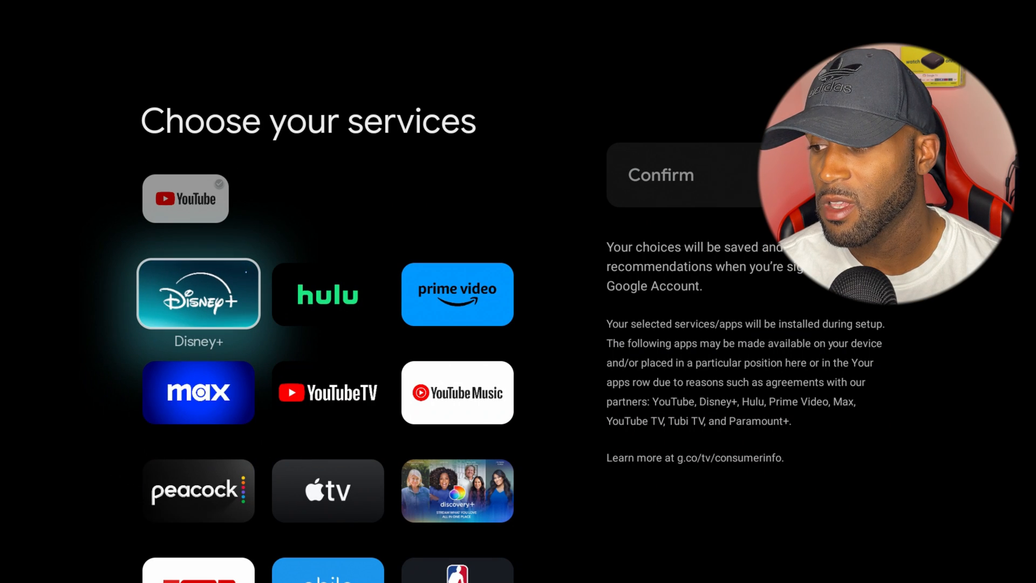
{"action": "scroll", "scroll_direction": "down", "scroll_amount": 3}
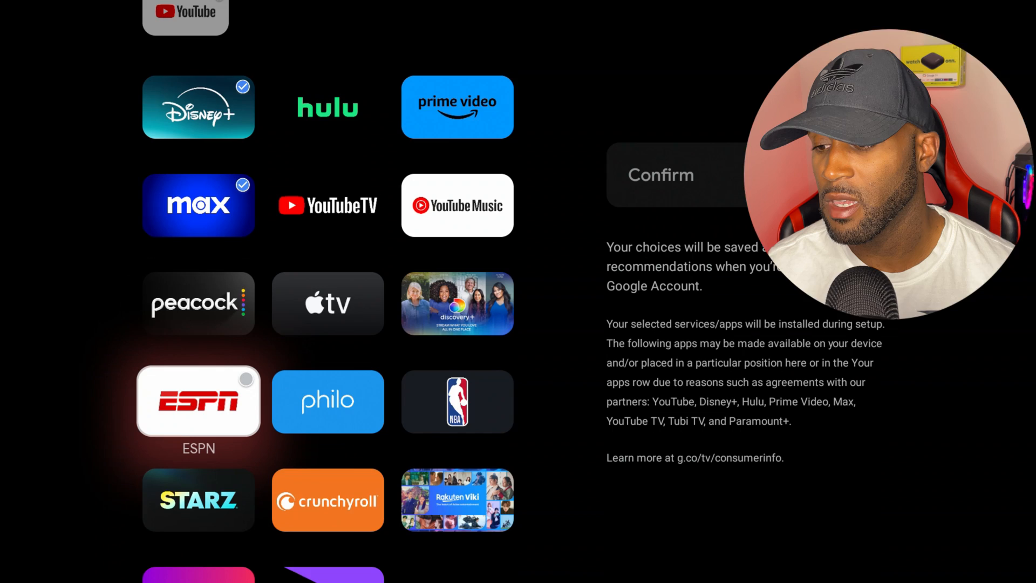
{"action": "scroll", "scroll_direction": "down", "scroll_amount": 3}
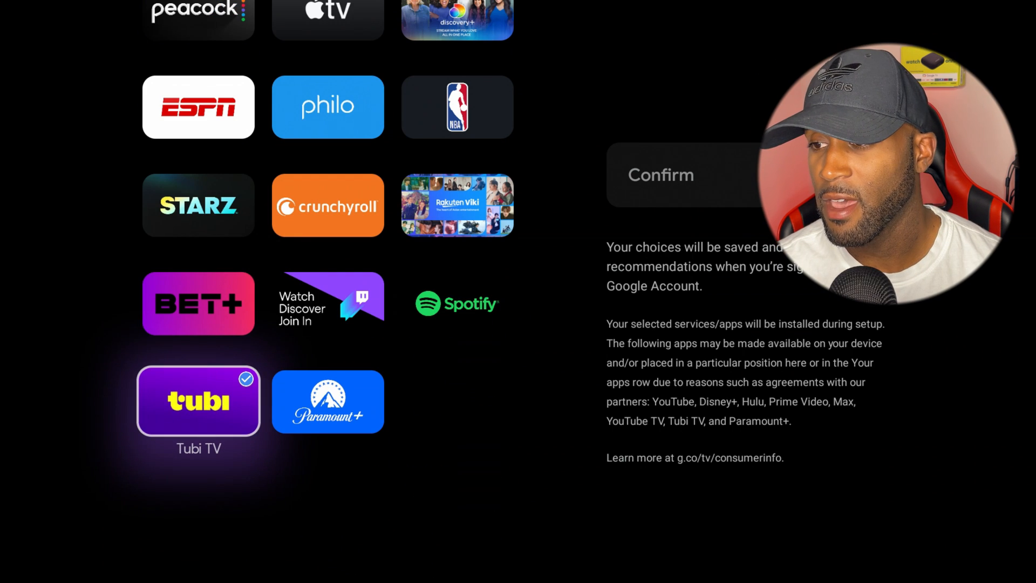
{"action": "left_click", "coordinate": [660, 174]}
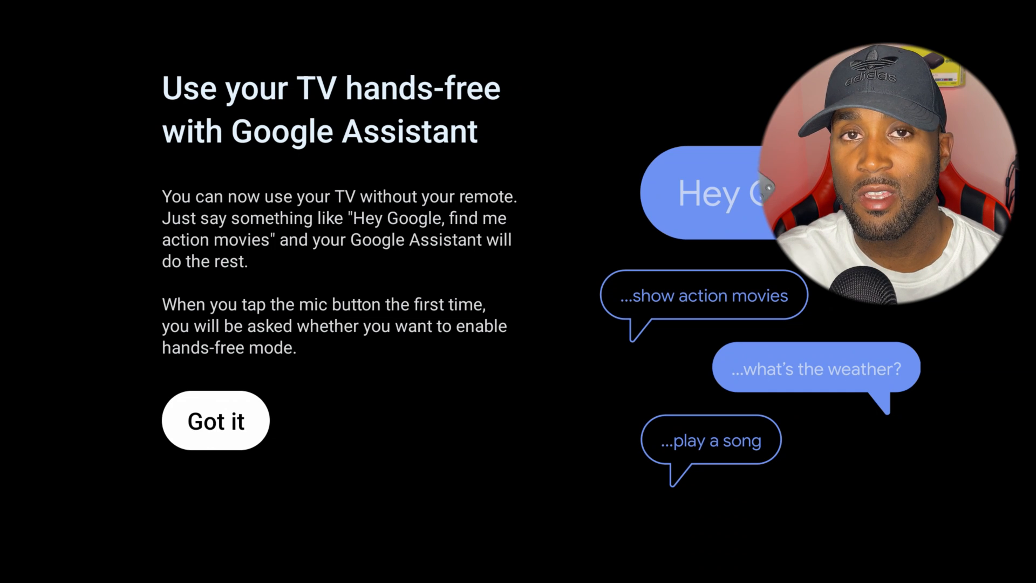
Dismiss the hands-free Assistant note, start remote setup and pick the TV as sound device and brand.
{"action": "left_click", "coordinate": [215, 420]}
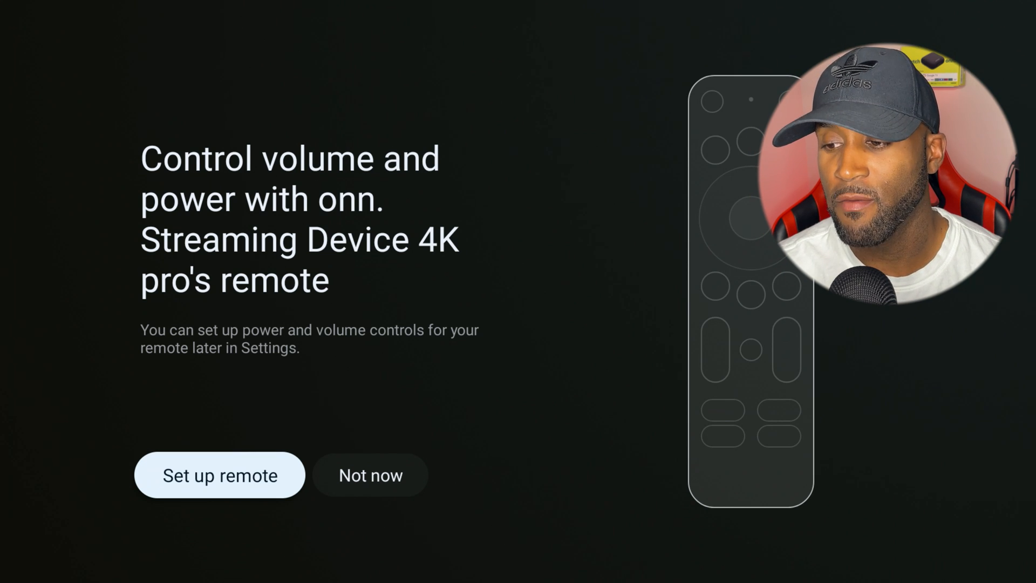
{"action": "left_click", "coordinate": [218, 475]}
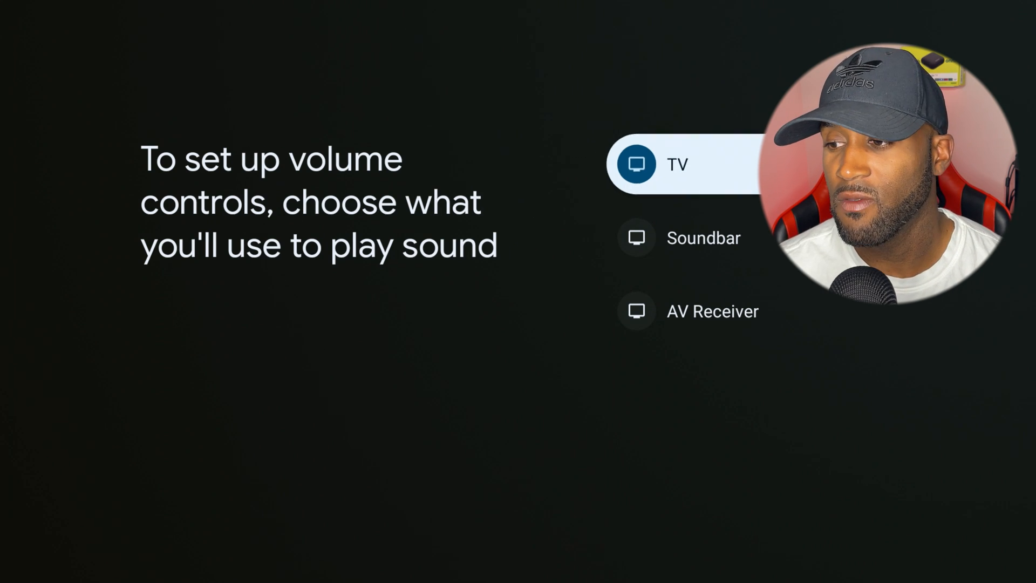
{"action": "left_click", "coordinate": [680, 164]}
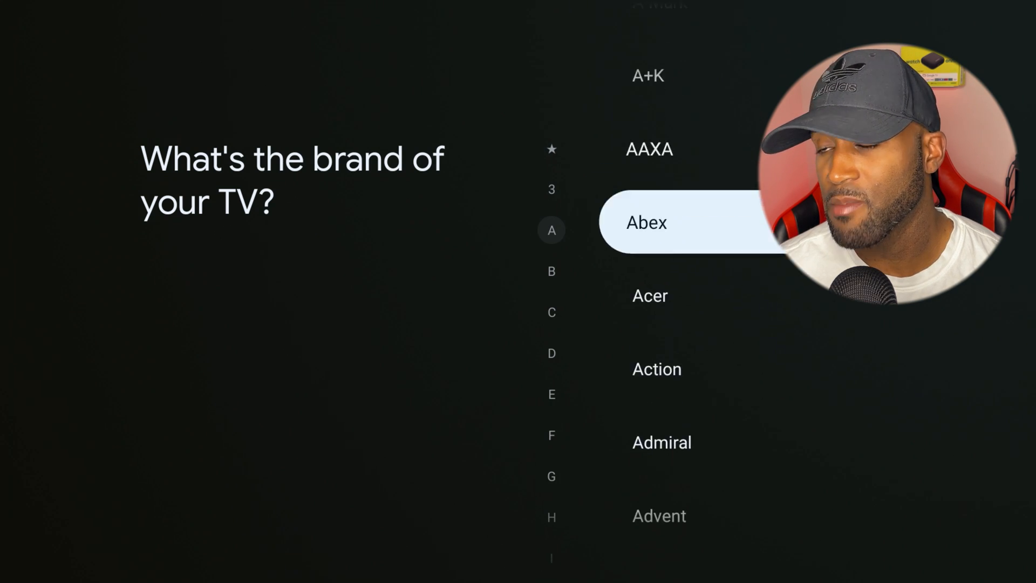
{"action": "scroll", "scroll_direction": "down", "scroll_amount": 3}
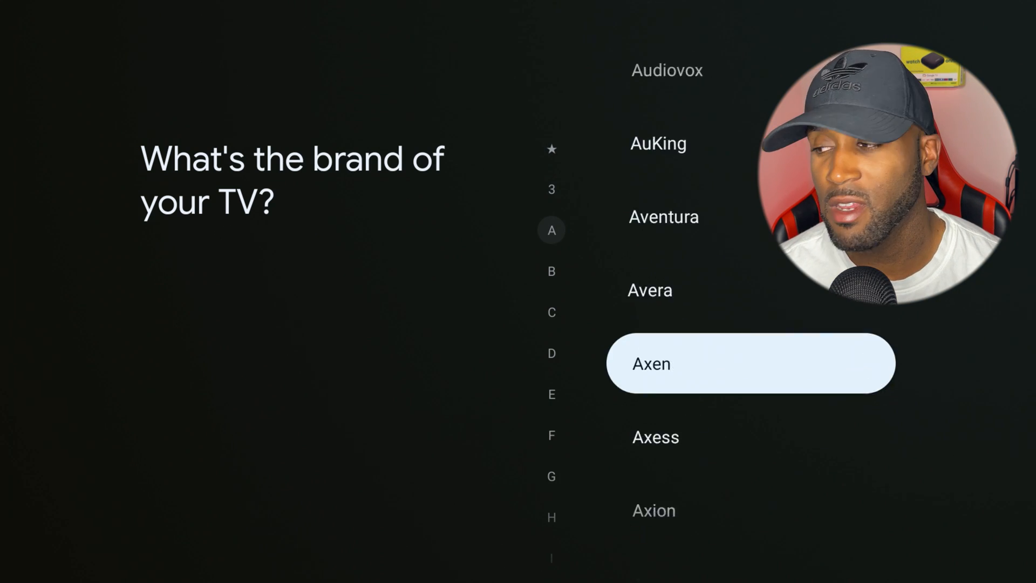
{"action": "scroll", "scroll_direction": "down", "scroll_amount": 3}
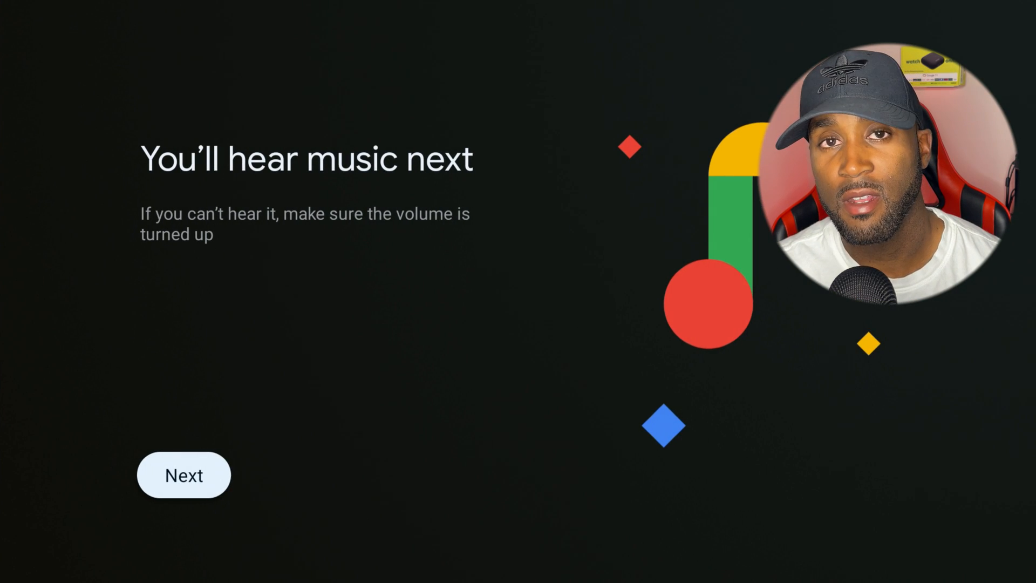
Run the volume and power tests, answering Yes so the remote controls the TV.
{"action": "left_click", "coordinate": [183, 475]}
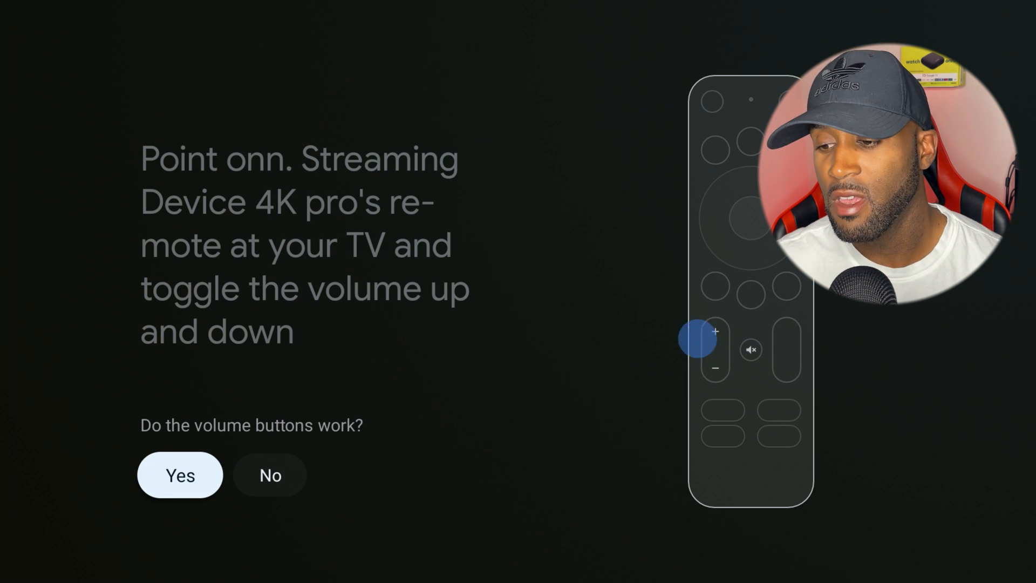
{"action": "left_click", "coordinate": [179, 474]}
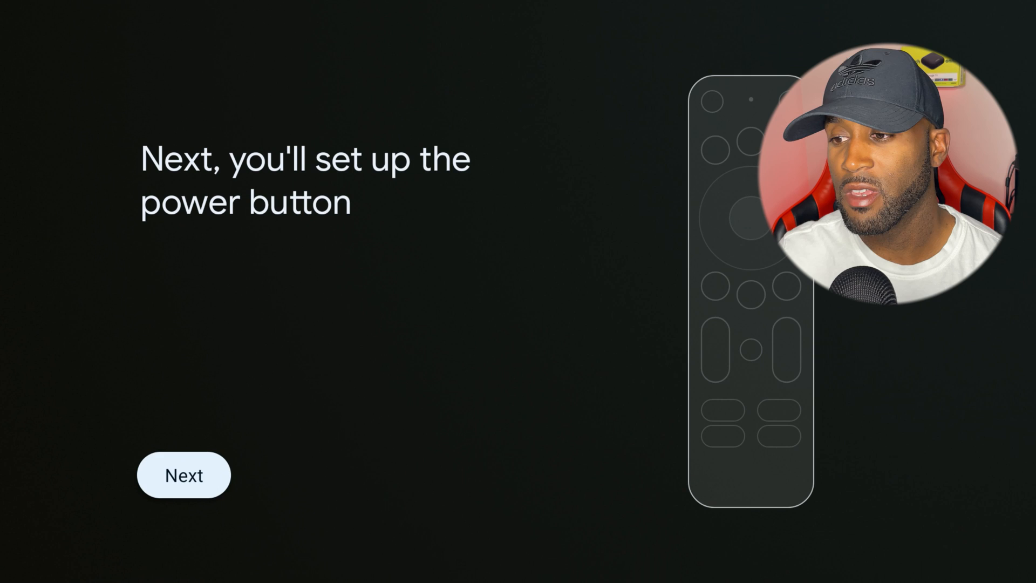
{"action": "left_click", "coordinate": [183, 475]}
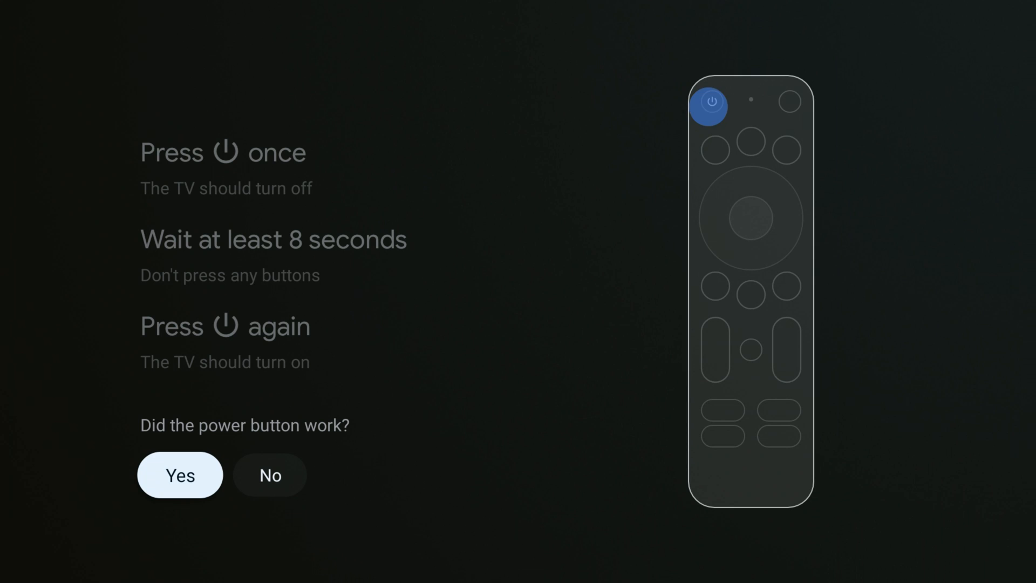
{"action": "left_click", "coordinate": [179, 475]}
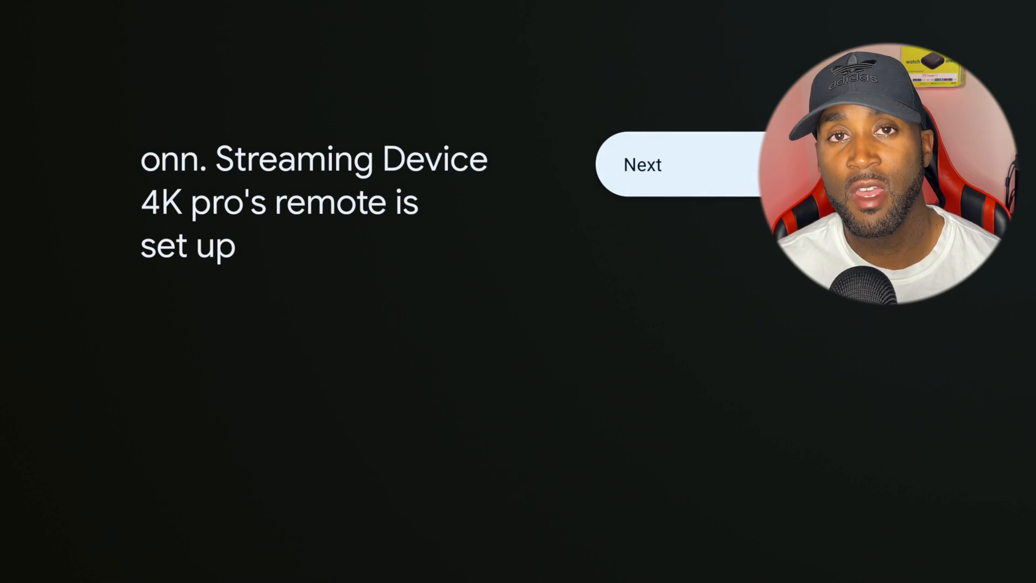
Continue past remote setup and finish setup, landing on the For you home page.
{"action": "left_click", "coordinate": [674, 165]}
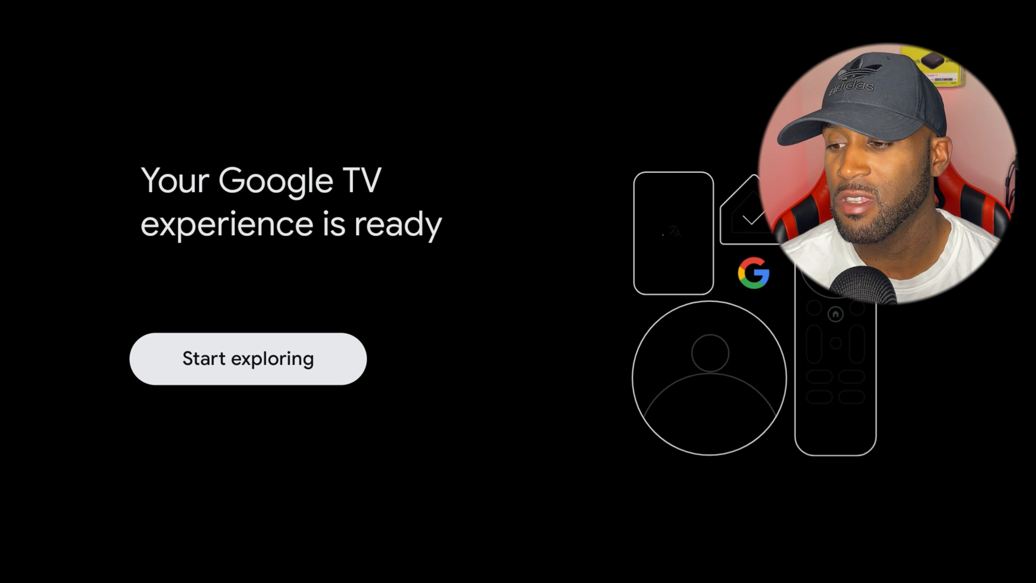
{"action": "left_click", "coordinate": [247, 358]}
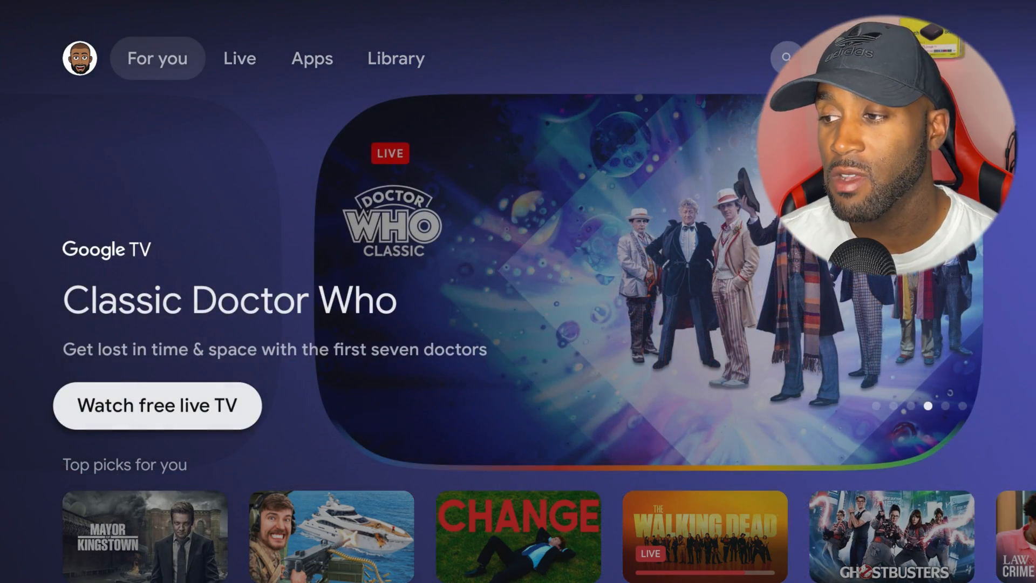
Move down through Top picks for you to the Your apps row with Netflix, Hulu and Max.
{"action": "left_click", "coordinate": [144, 535]}
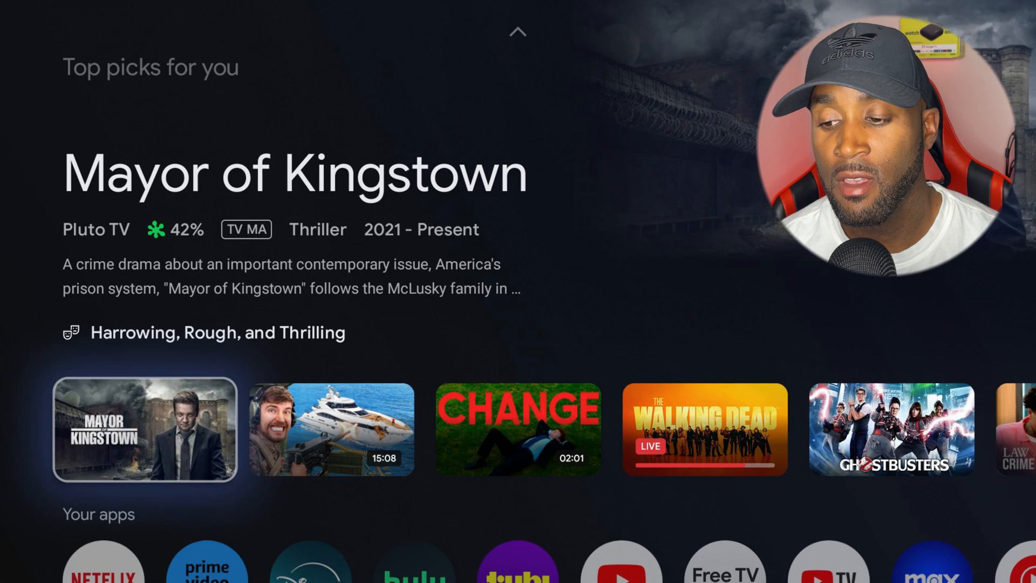
{"action": "scroll", "scroll_direction": "up", "scroll_amount": 3}
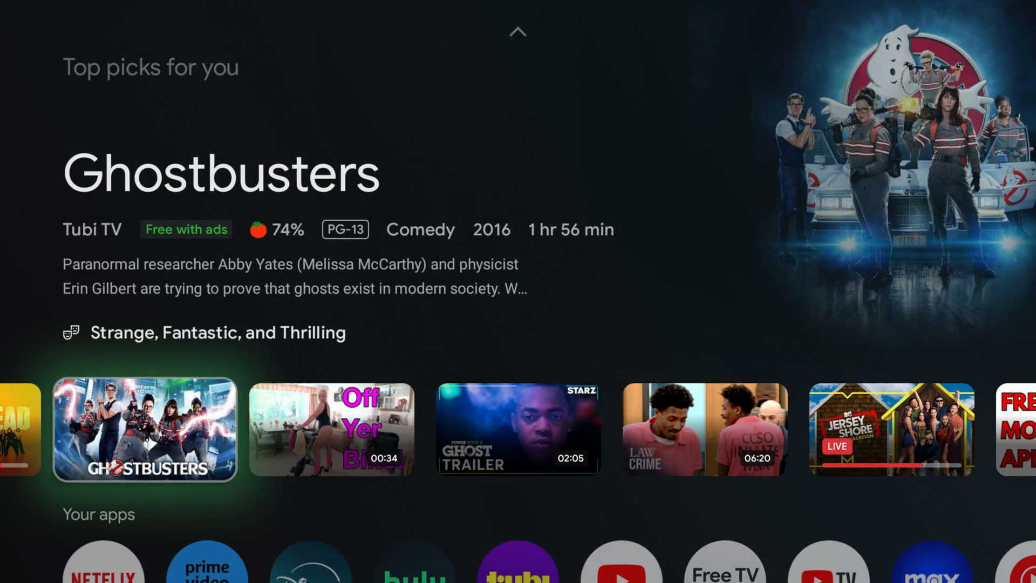
{"action": "scroll", "scroll_direction": "down", "scroll_amount": 3}
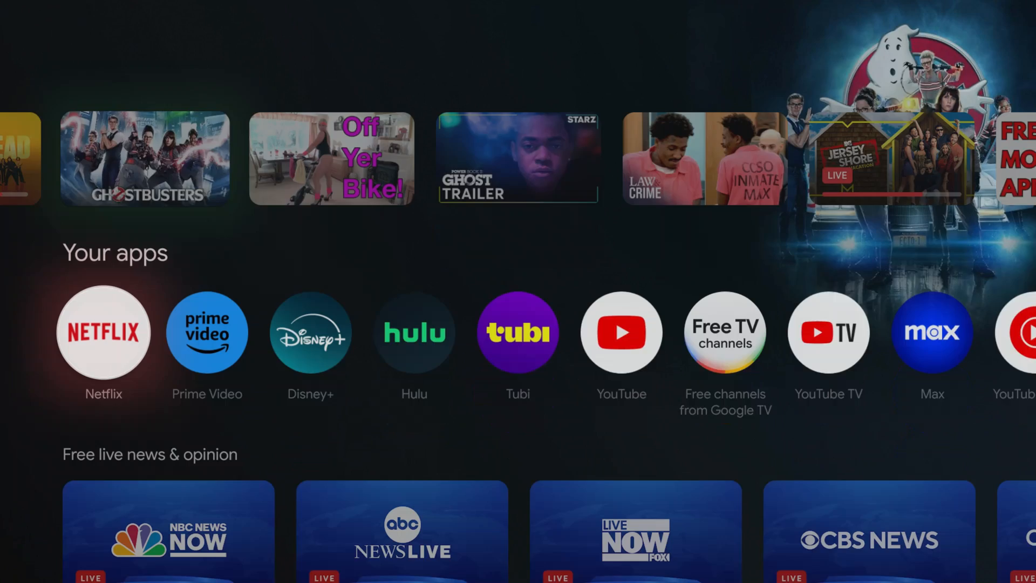
{"action": "scroll", "scroll_direction": "down", "scroll_amount": 3}
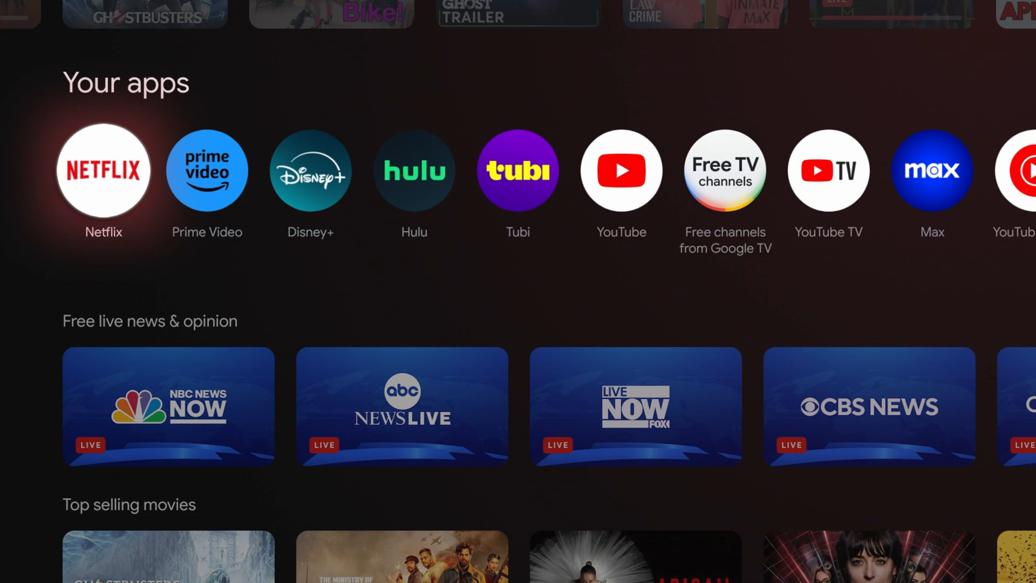
{"action": "scroll", "scroll_direction": "right", "scroll_amount": 3}
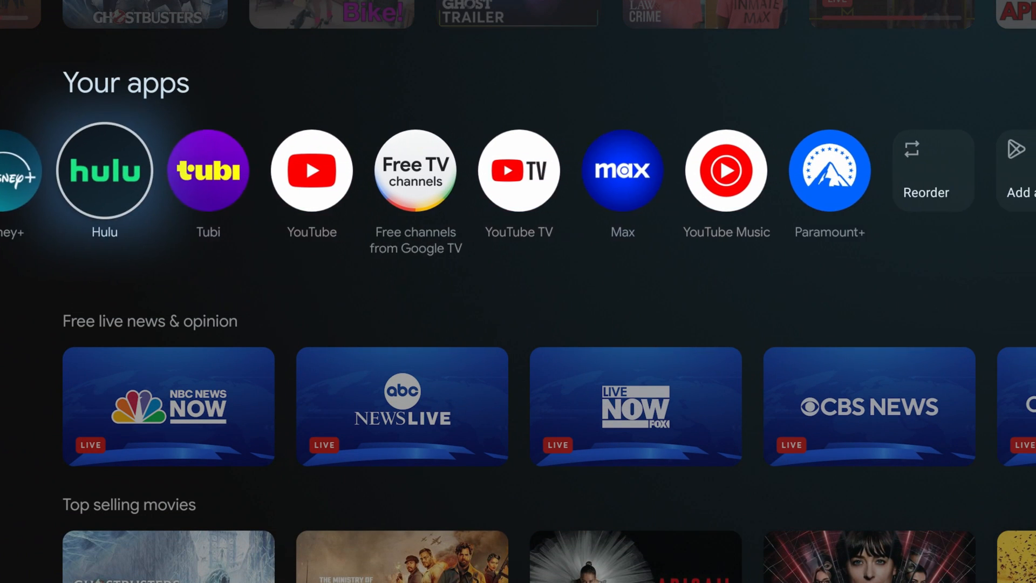
Browse right through Your apps to Reorder and Add apps, then head toward Free live news & opinion.
{"action": "scroll", "scroll_direction": "right", "scroll_amount": 3}
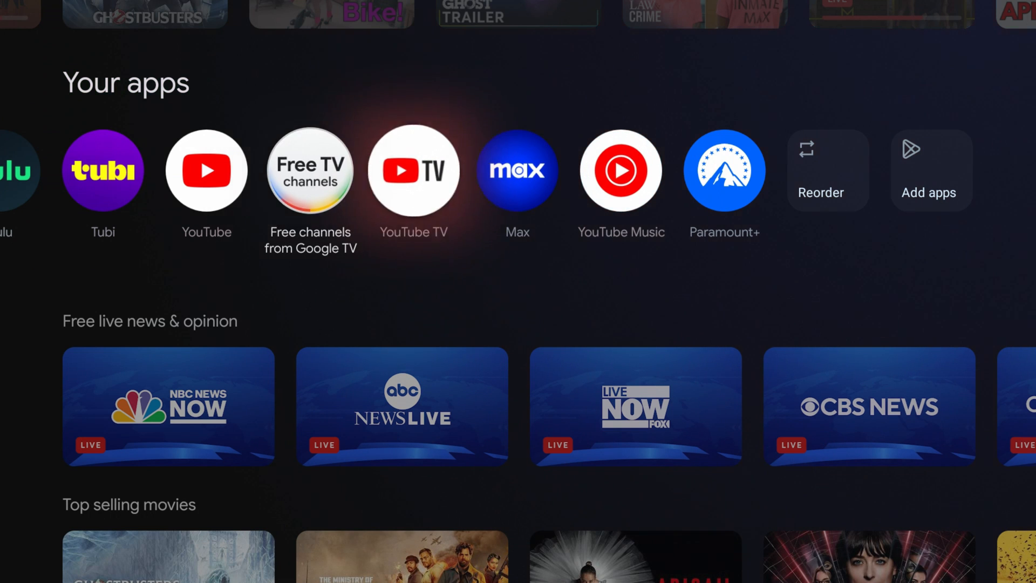
{"action": "scroll", "scroll_direction": "left", "scroll_amount": 3}
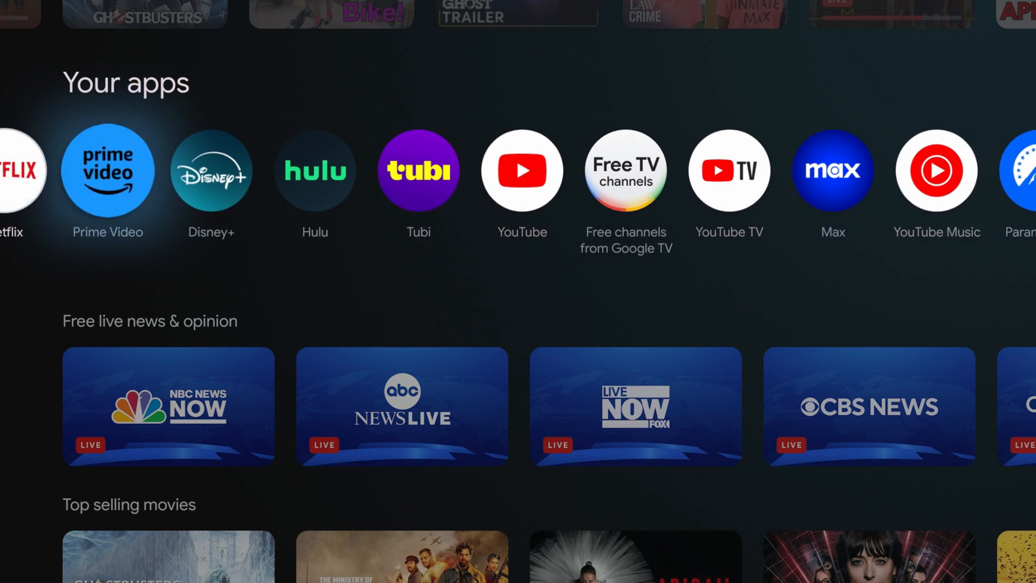
{"action": "scroll", "scroll_direction": "left", "scroll_amount": 3}
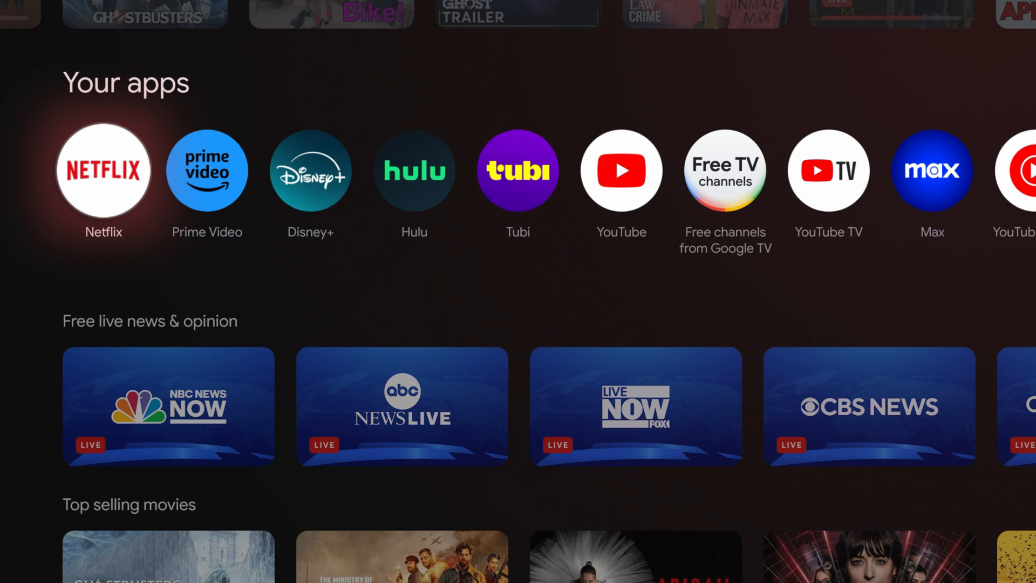
{"action": "scroll", "scroll_direction": "right", "scroll_amount": 3}
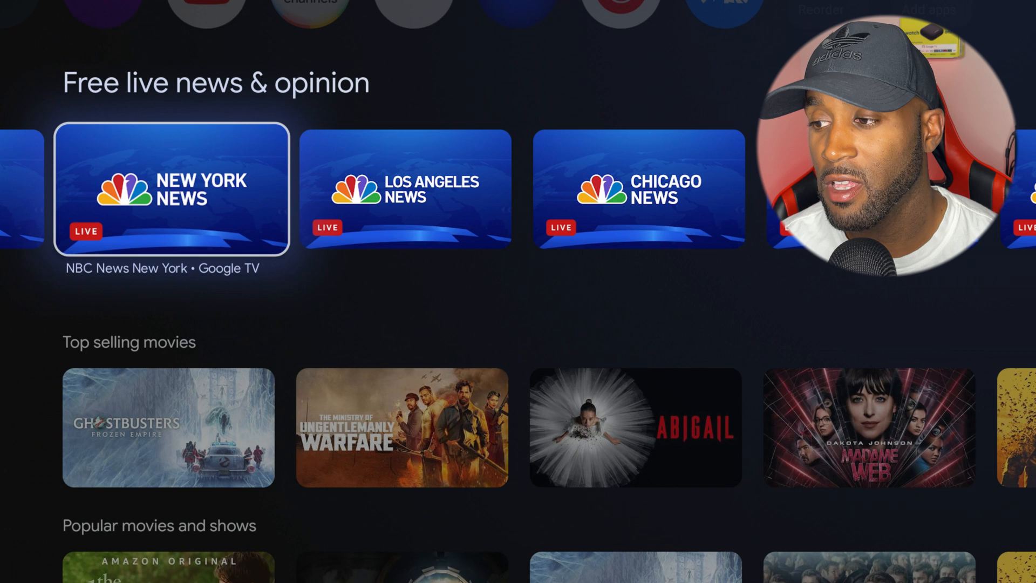
Look through the live news channels and move down to Top selling movies.
{"action": "scroll", "scroll_direction": "right", "scroll_amount": 3}
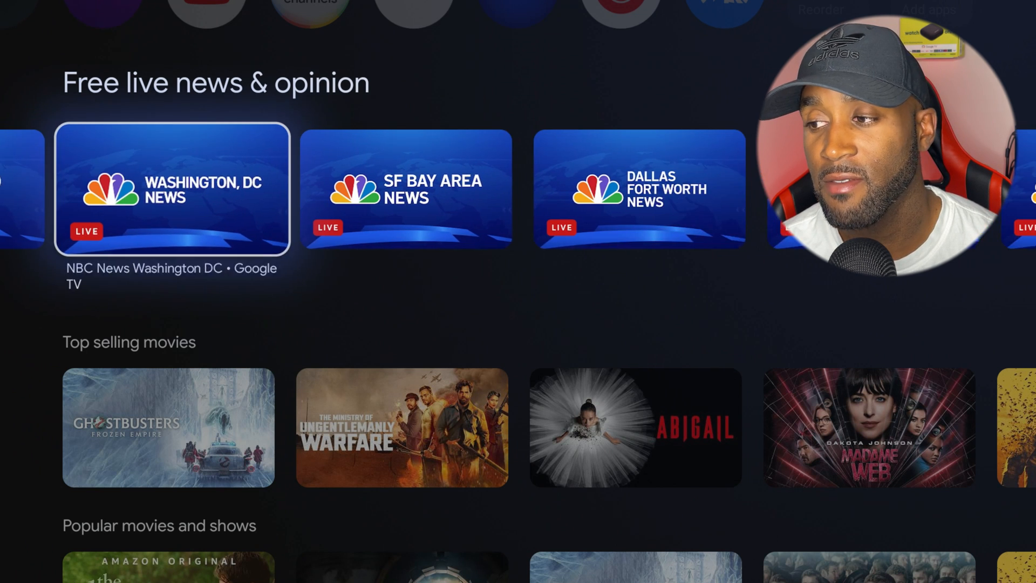
{"action": "scroll", "scroll_direction": "right", "scroll_amount": 3}
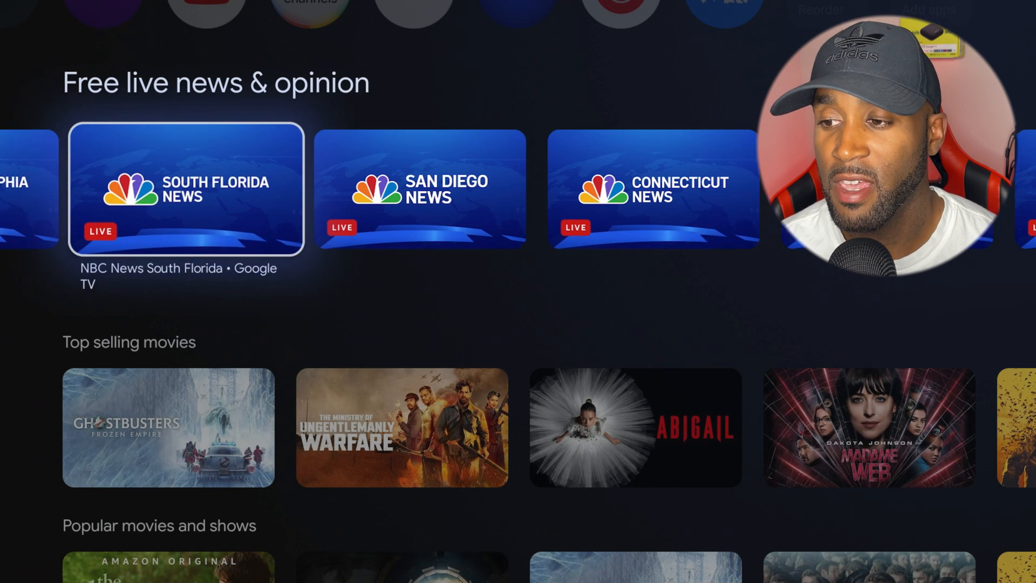
{"action": "scroll", "scroll_direction": "right", "scroll_amount": 3}
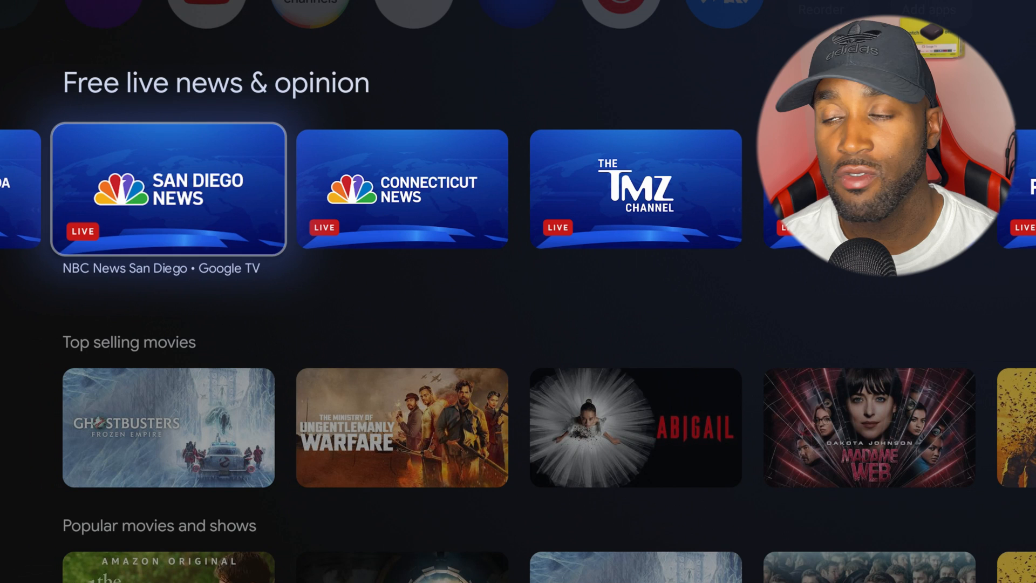
{"action": "scroll", "scroll_direction": "left", "scroll_amount": 3}
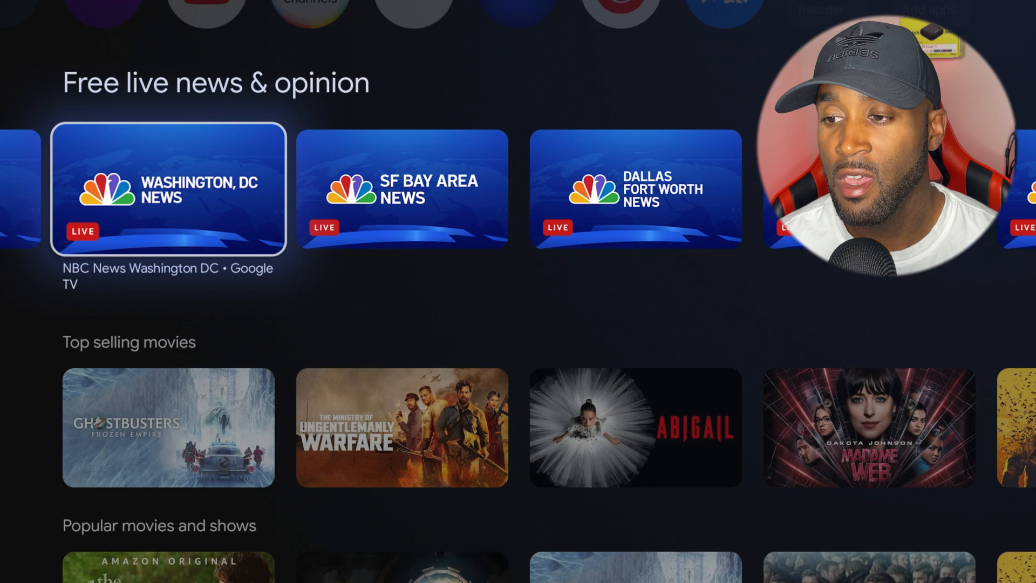
{"action": "scroll", "scroll_direction": "down", "scroll_amount": 3}
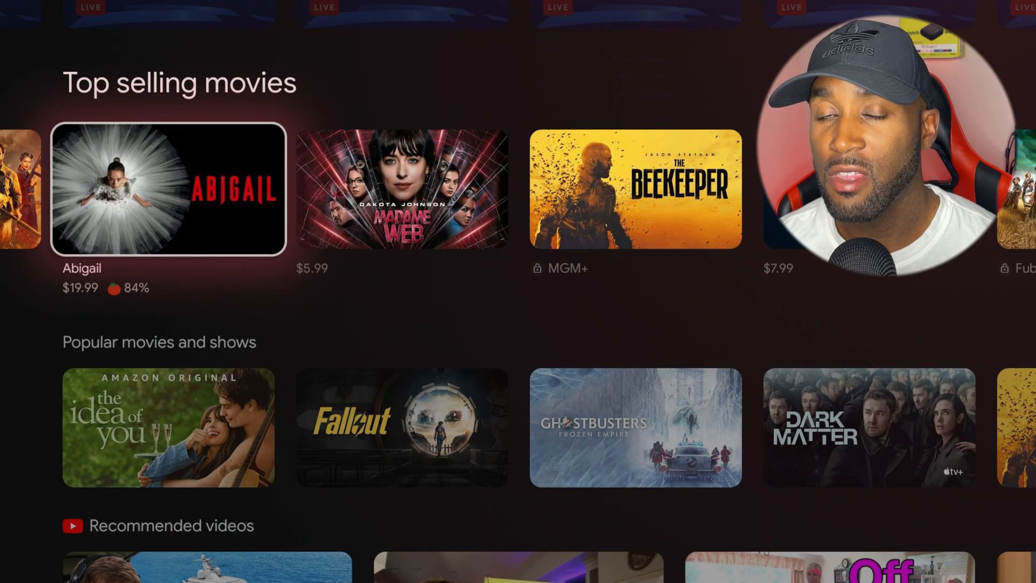
Browse Popular movies and Recommended videos down to the What do you feel like watching? categories.
{"action": "scroll", "scroll_direction": "right", "scroll_amount": 3}
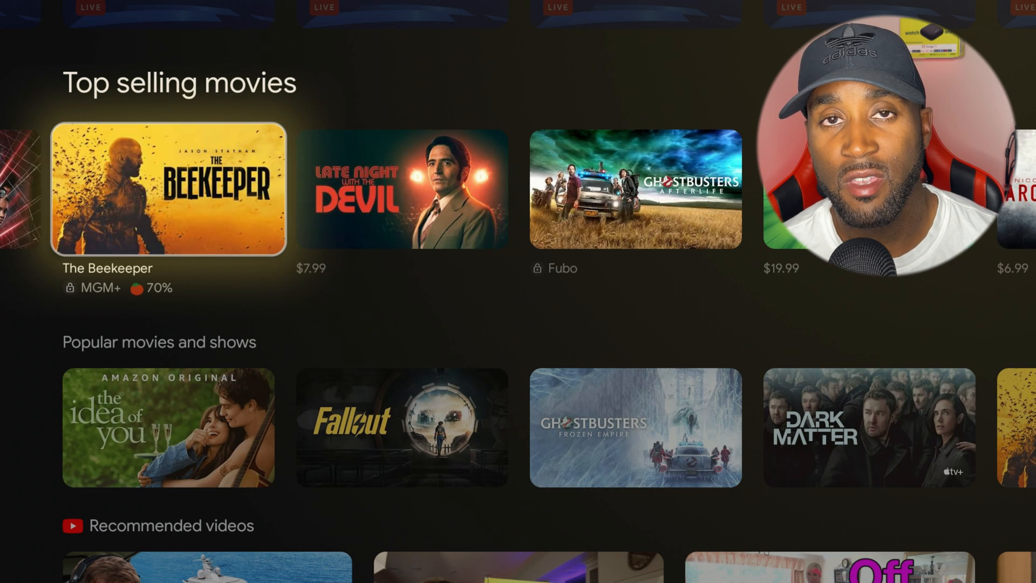
{"action": "scroll", "scroll_direction": "right", "scroll_amount": 3}
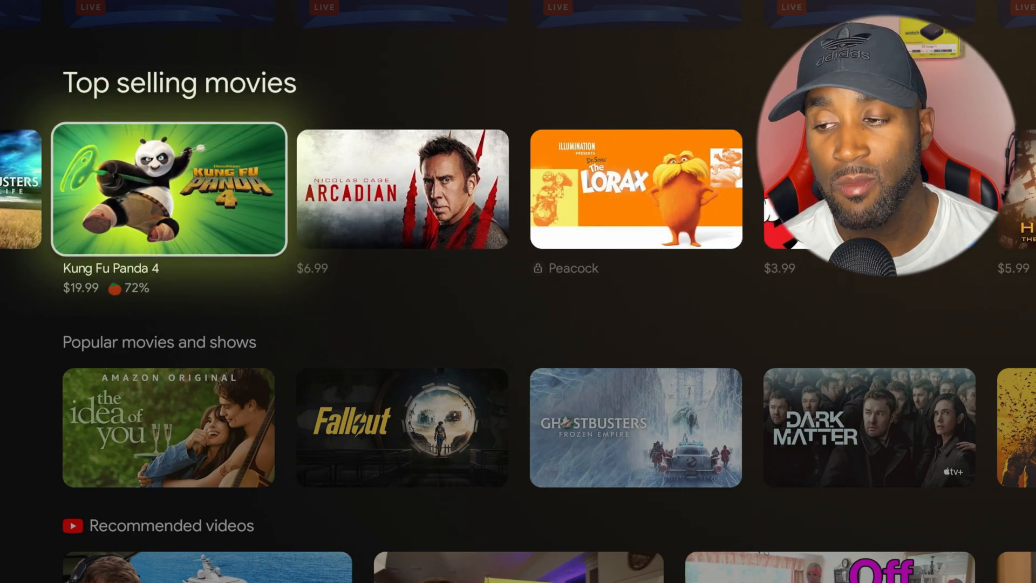
{"action": "scroll", "scroll_direction": "down", "scroll_amount": 3}
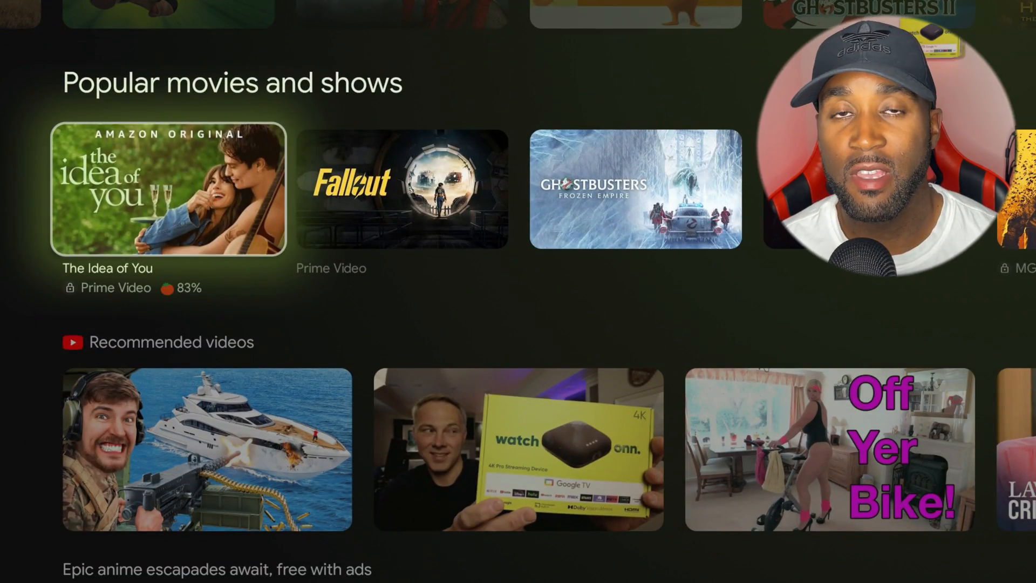
{"action": "scroll", "scroll_direction": "down", "scroll_amount": 3}
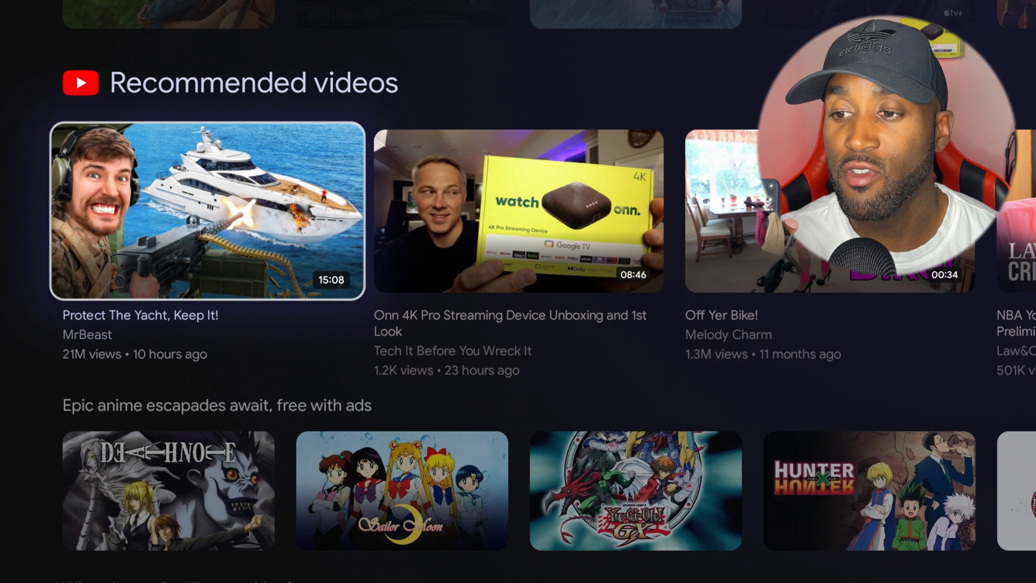
{"action": "scroll", "scroll_direction": "down", "scroll_amount": 3}
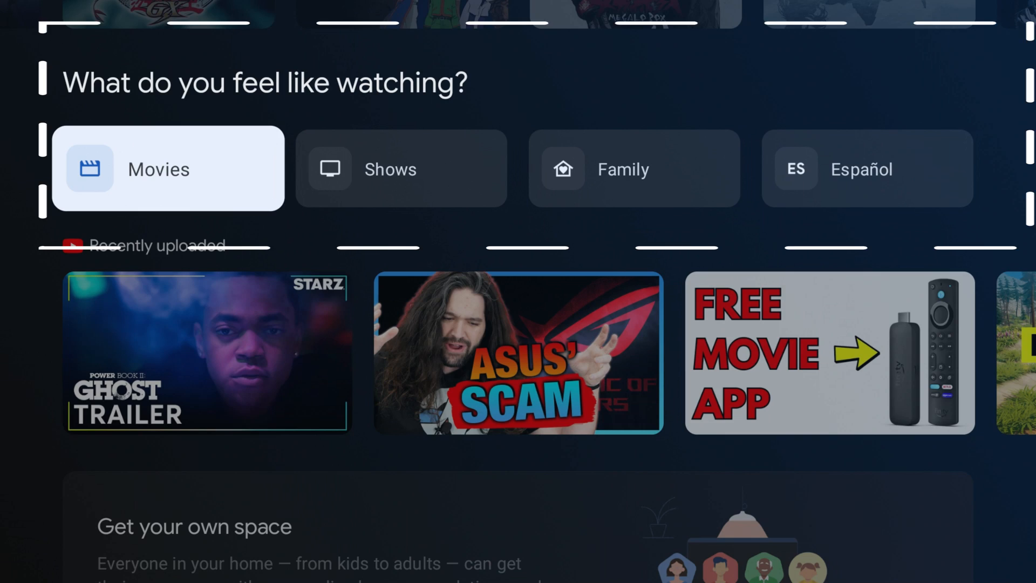
{"action": "left_click", "coordinate": [168, 169]}
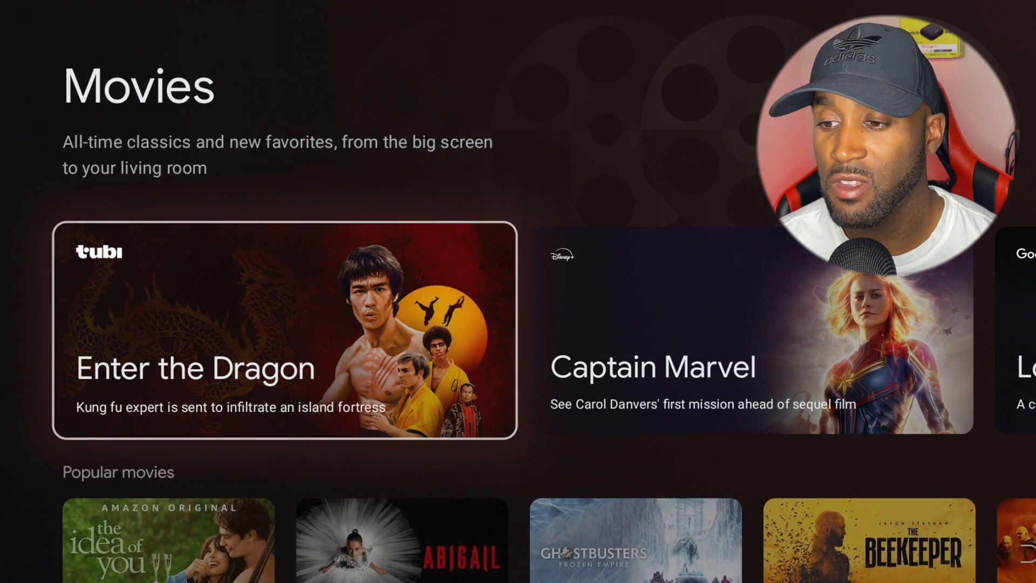
{"action": "scroll", "scroll_direction": "right", "scroll_amount": 3}
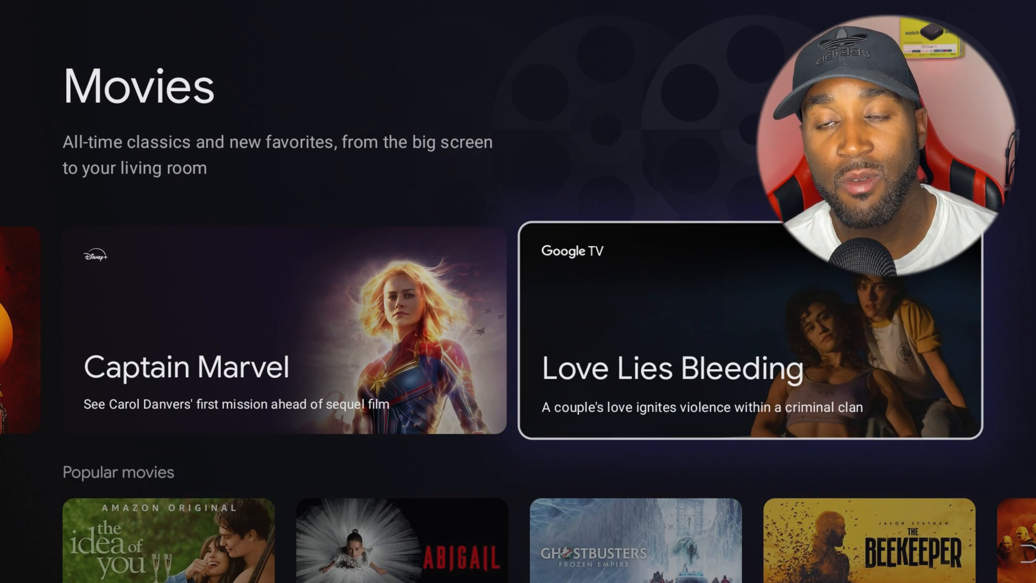
{"action": "scroll", "scroll_direction": "down", "scroll_amount": 3}
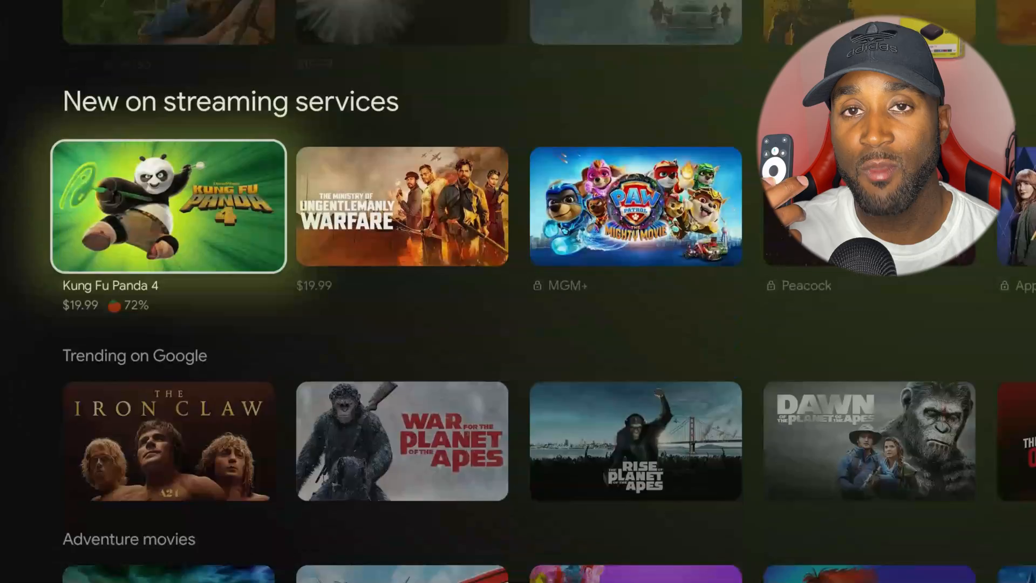
{"action": "scroll", "scroll_direction": "down", "scroll_amount": 3}
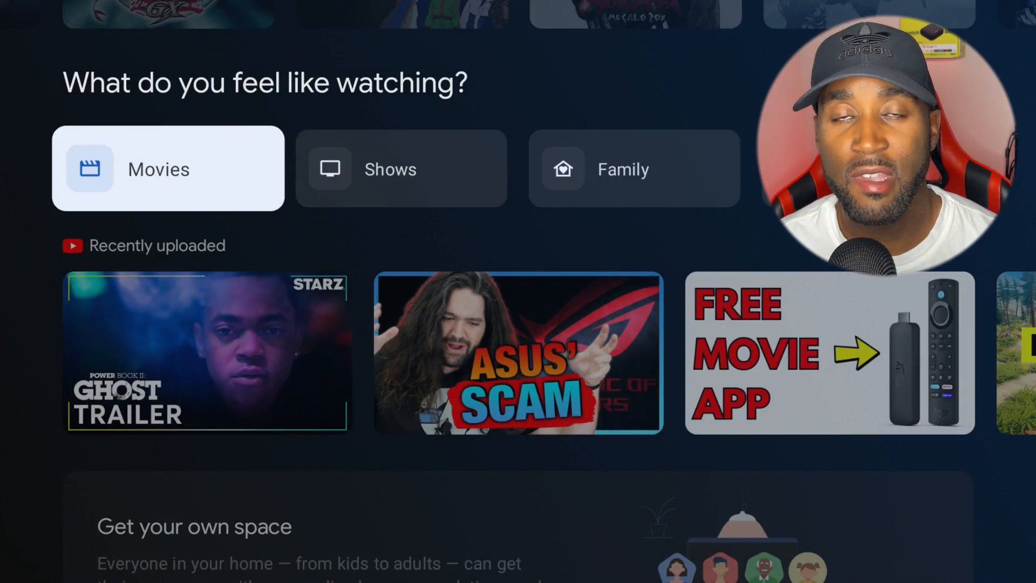
Skim further down the For you rows, then switch to the Live guide of 125 free built-in channels.
{"action": "scroll", "scroll_direction": "down", "scroll_amount": 3}
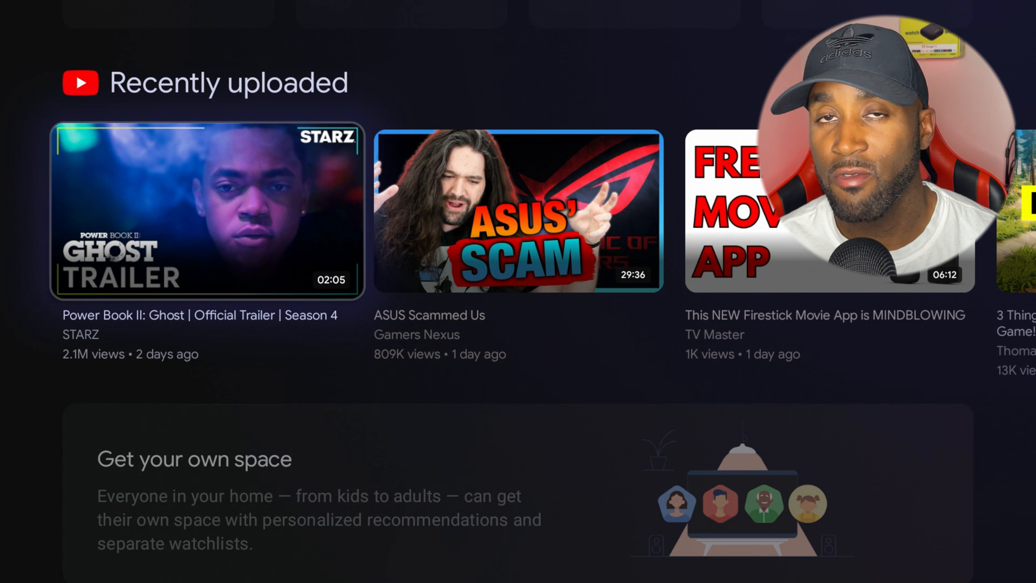
{"action": "scroll", "scroll_direction": "down", "scroll_amount": 3}
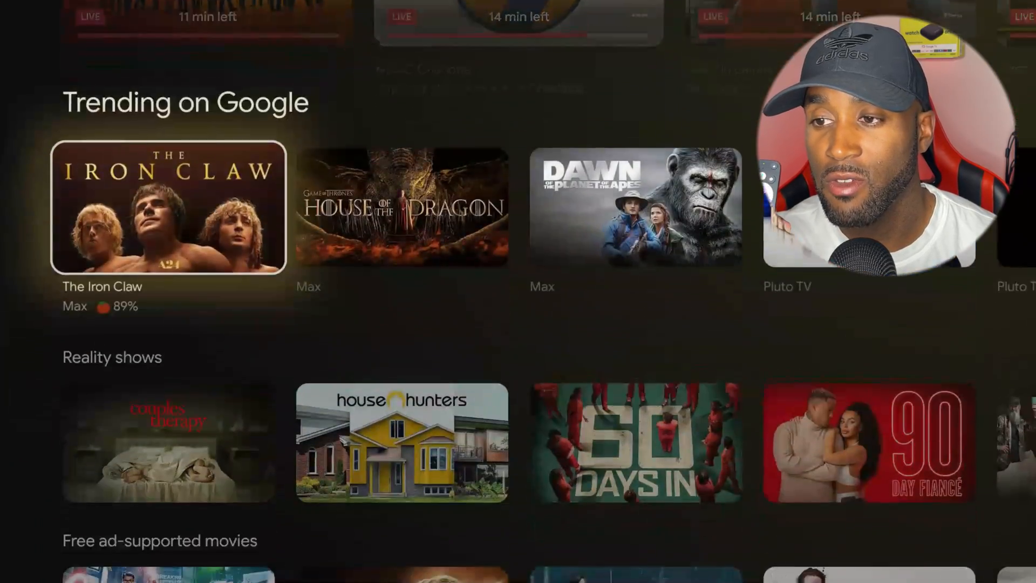
{"action": "scroll", "scroll_direction": "down", "scroll_amount": 3}
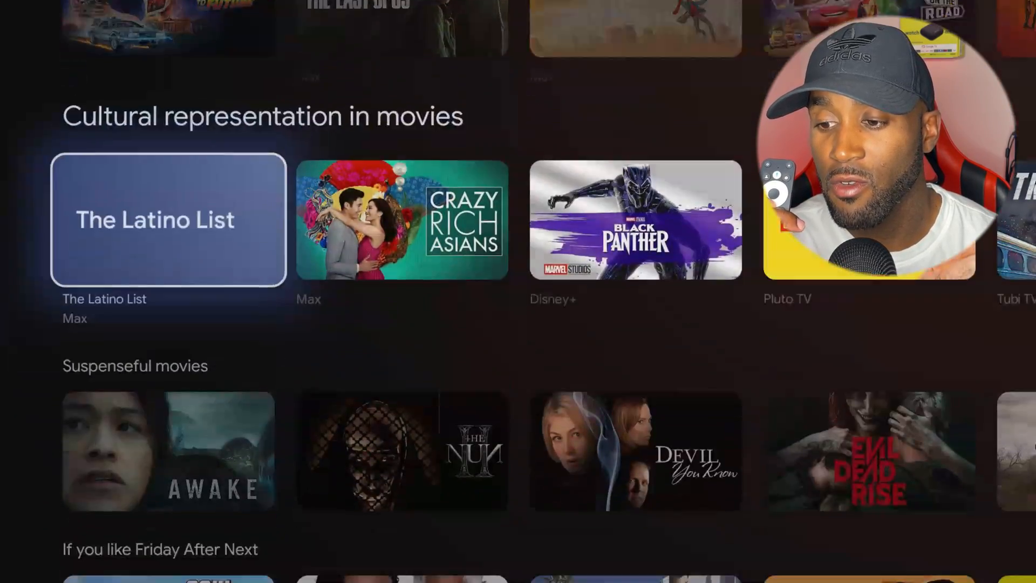
{"action": "scroll", "scroll_direction": "down", "scroll_amount": 3}
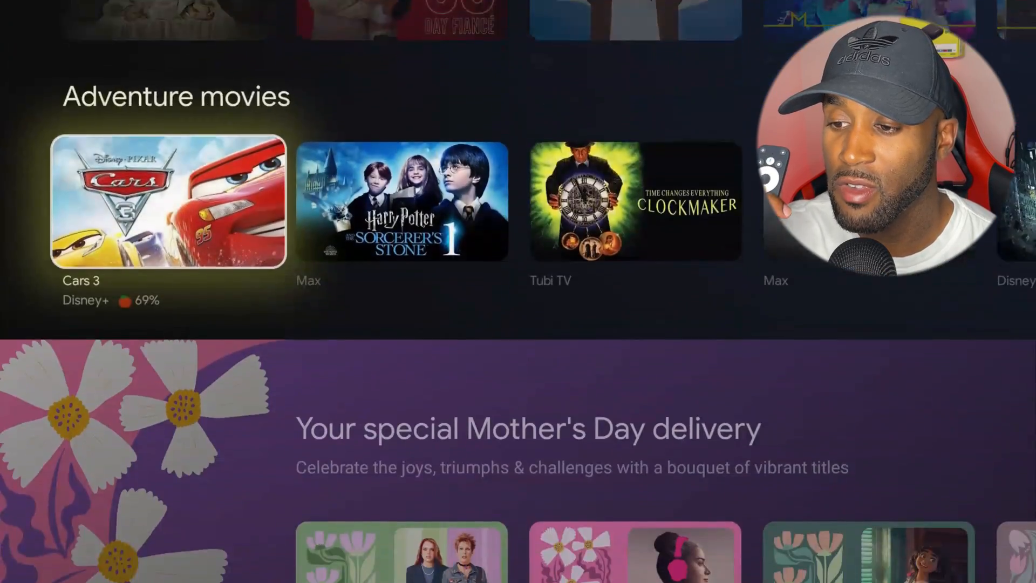
{"action": "scroll", "scroll_direction": "down", "scroll_amount": 3}
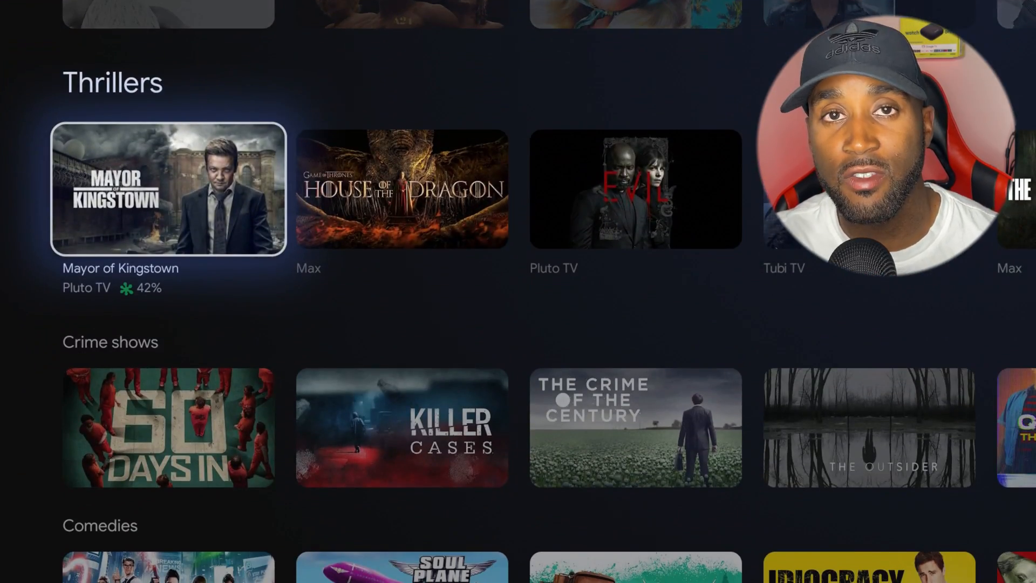
{"action": "left_click", "coordinate": [239, 58]}
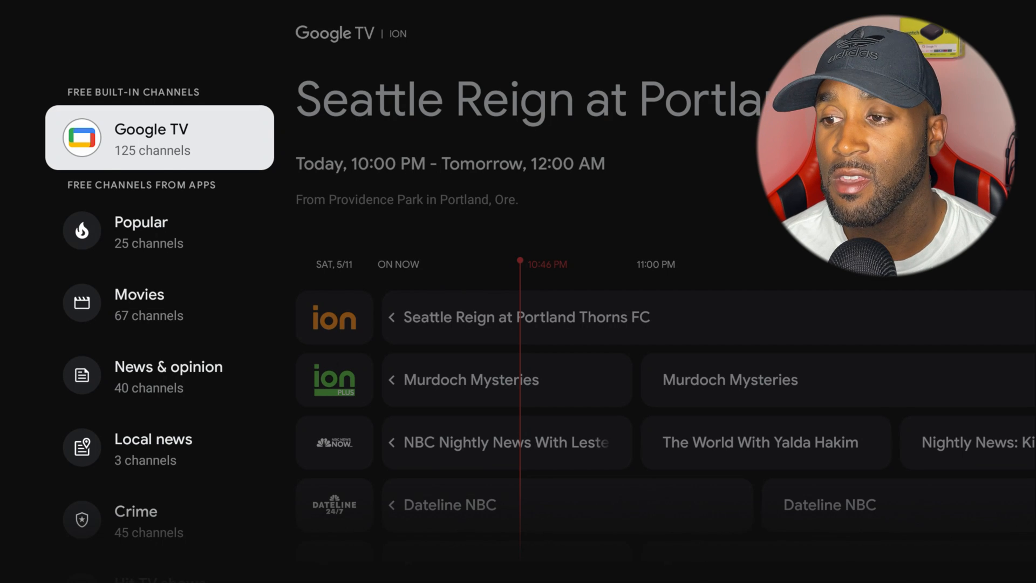
View the Sports category listings in the Live guide, then move to the Apps section.
{"action": "left_click", "coordinate": [158, 303]}
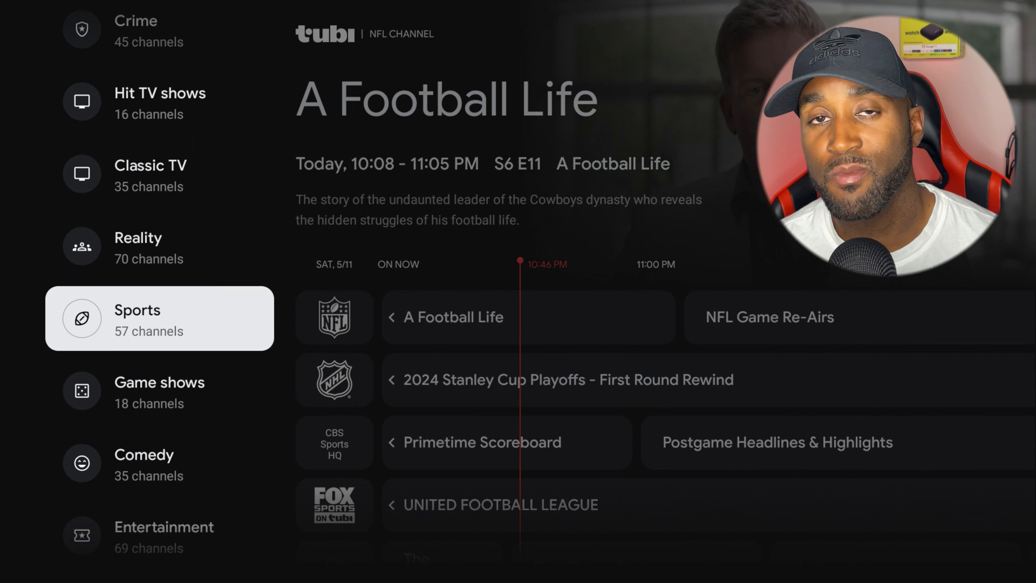
{"action": "left_click", "coordinate": [527, 317]}
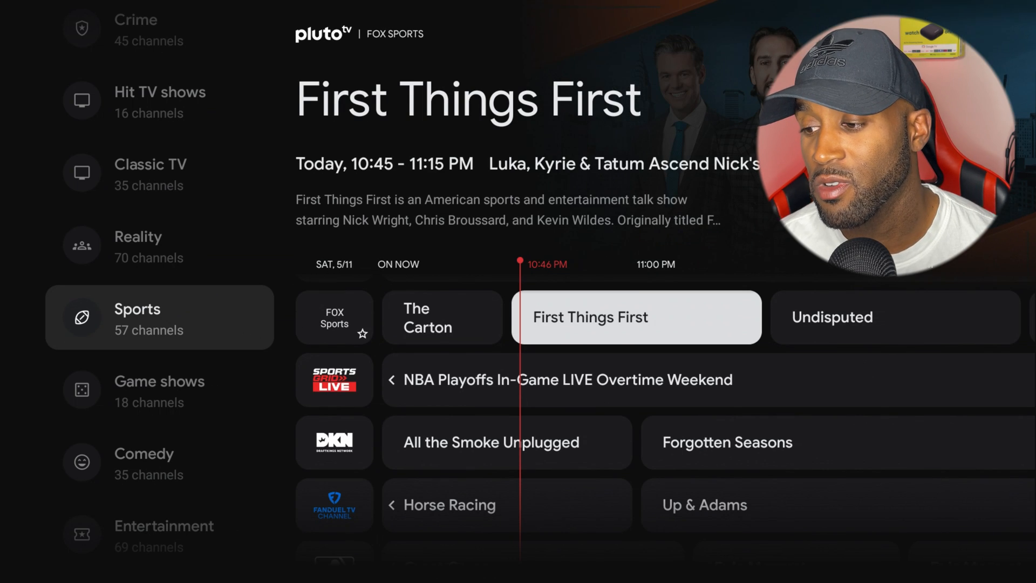
{"action": "scroll", "scroll_direction": "down", "scroll_amount": 3}
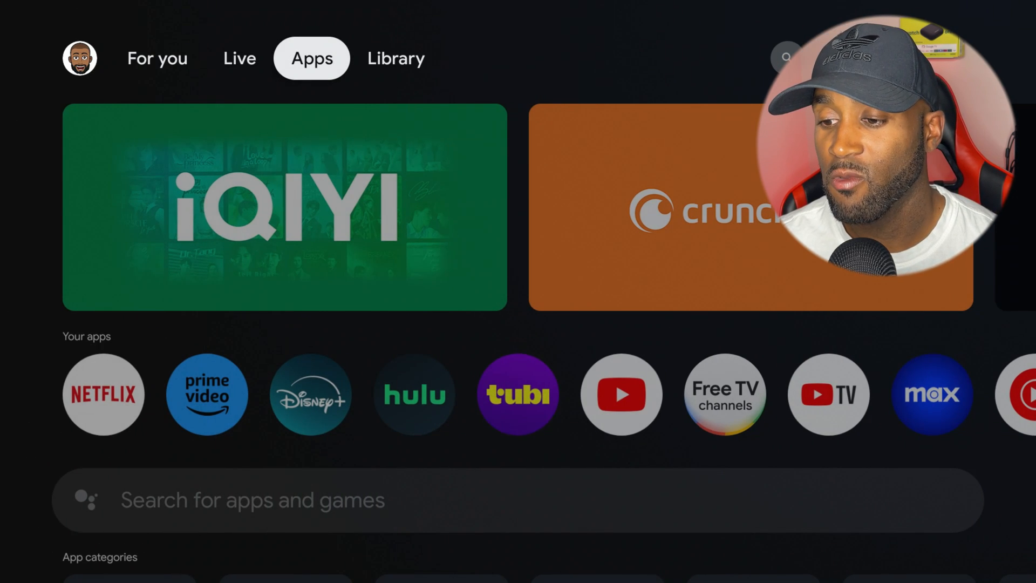
Scroll through Your apps to reach the 'Search for apps and games' bar and its keyboard.
{"action": "scroll", "scroll_direction": "down", "scroll_amount": 3}
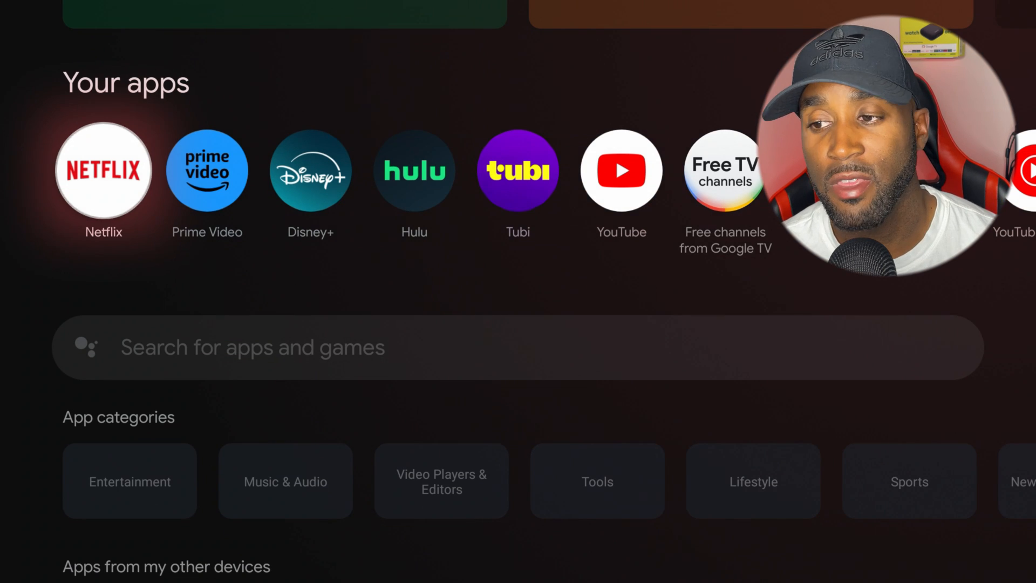
{"action": "scroll", "scroll_direction": "right", "scroll_amount": 3}
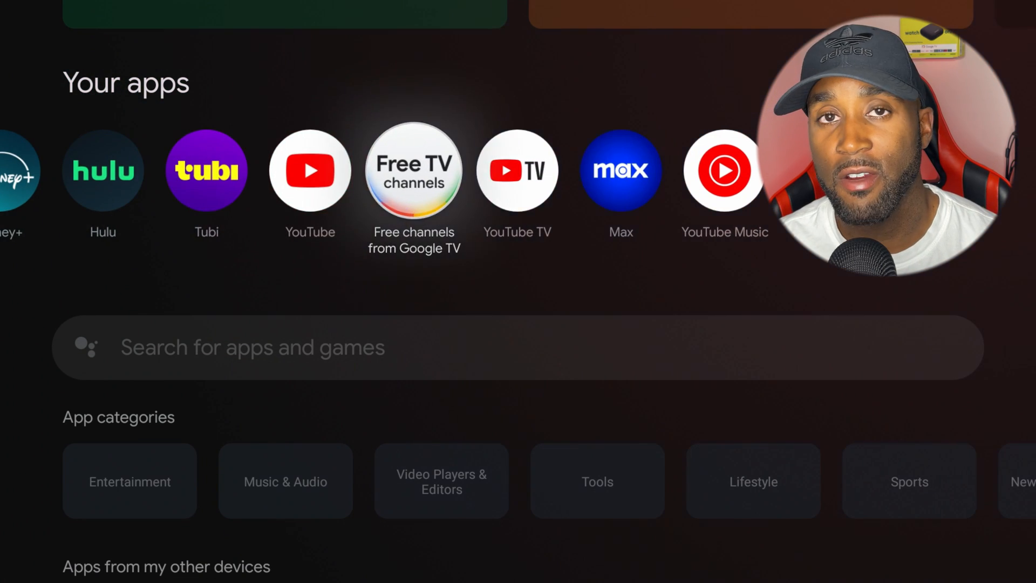
{"action": "scroll", "scroll_direction": "down", "scroll_amount": 3}
{"action": "type", "text": "q"}
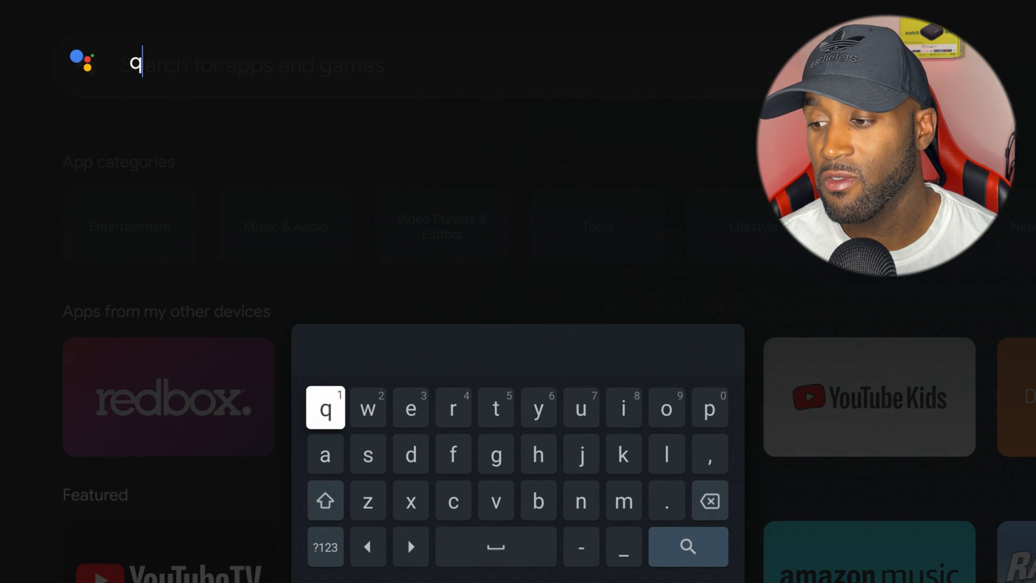
Search 'downloader', view the Downloader by AFTVnews store page, then return to App categories.
{"action": "left_click", "coordinate": [709, 500]}
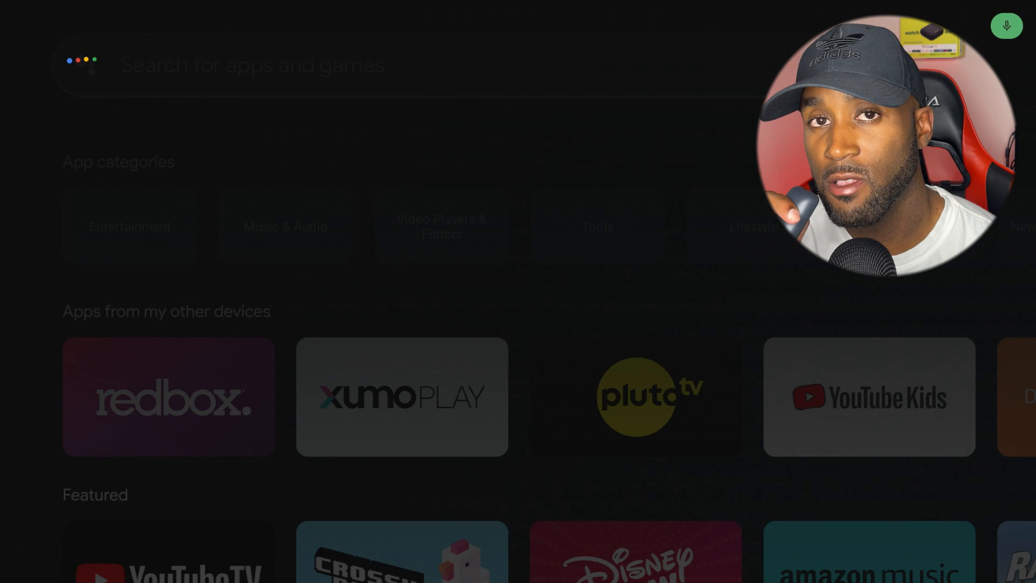
{"action": "type", "text": "downloader"}
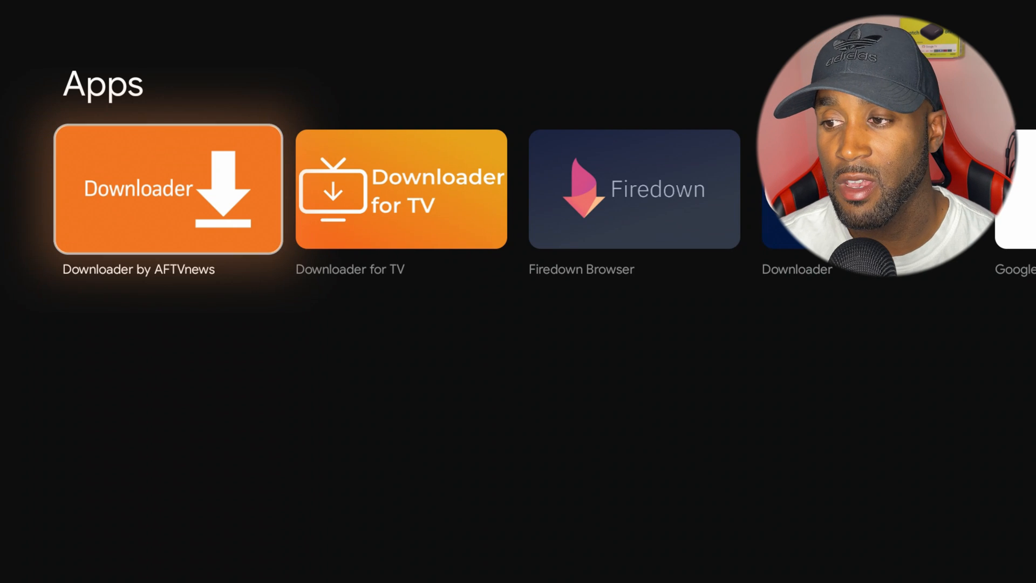
{"action": "left_click", "coordinate": [167, 189]}
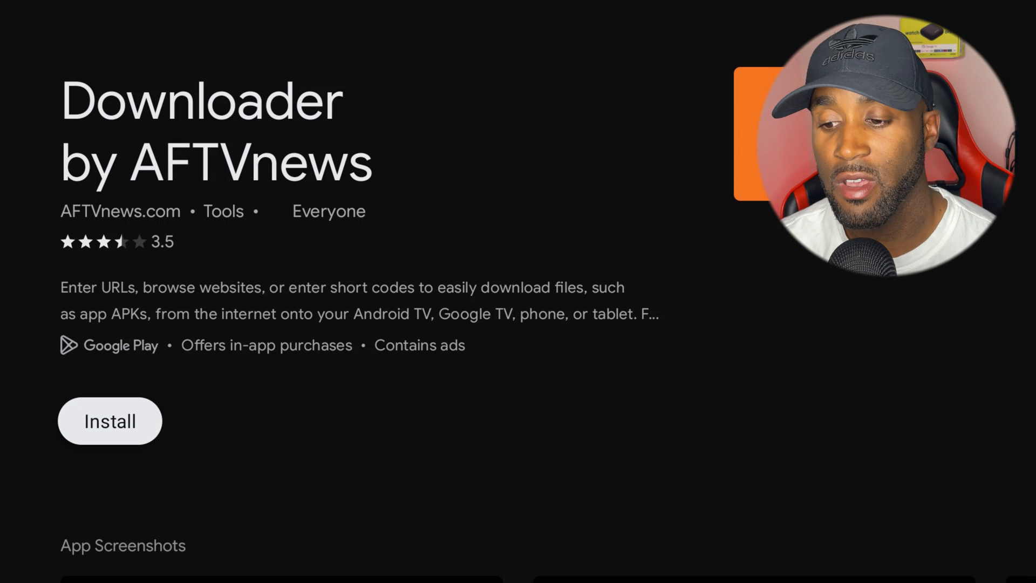
{"action": "left_click", "coordinate": [109, 421]}
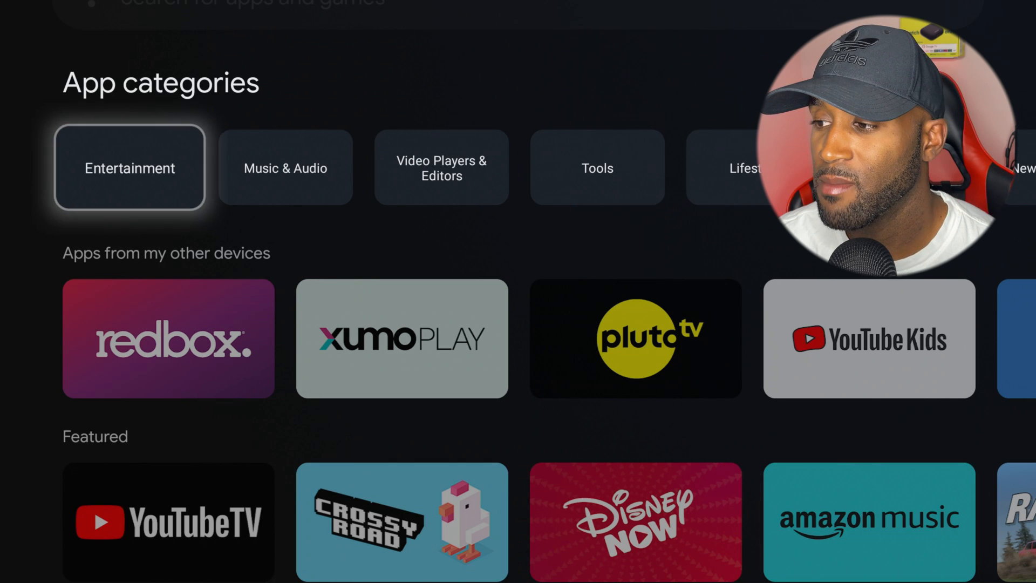
{"action": "left_click", "coordinate": [129, 167]}
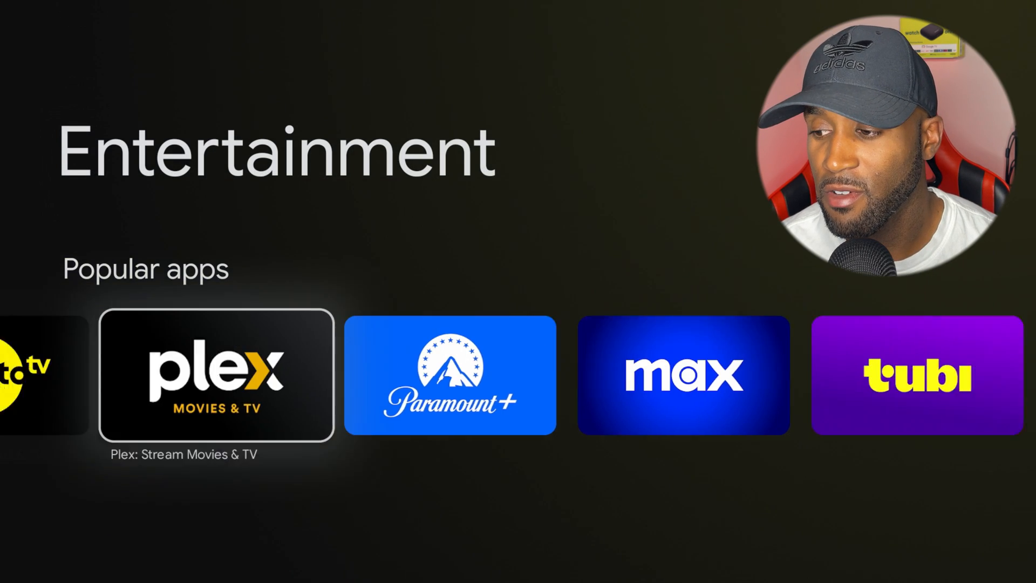
{"action": "scroll", "scroll_direction": "right", "scroll_amount": 3}
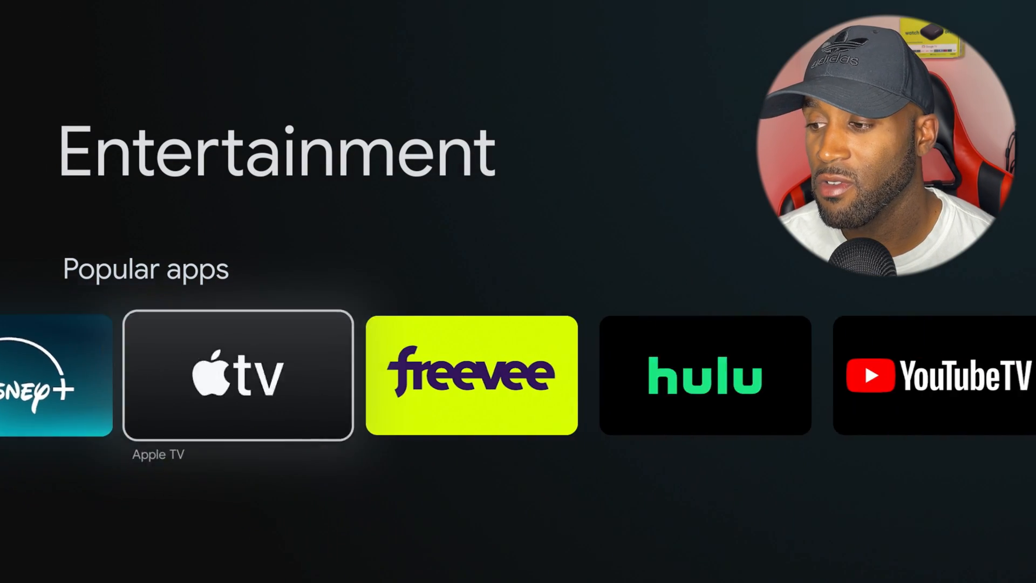
{"action": "scroll", "scroll_direction": "right", "scroll_amount": 3}
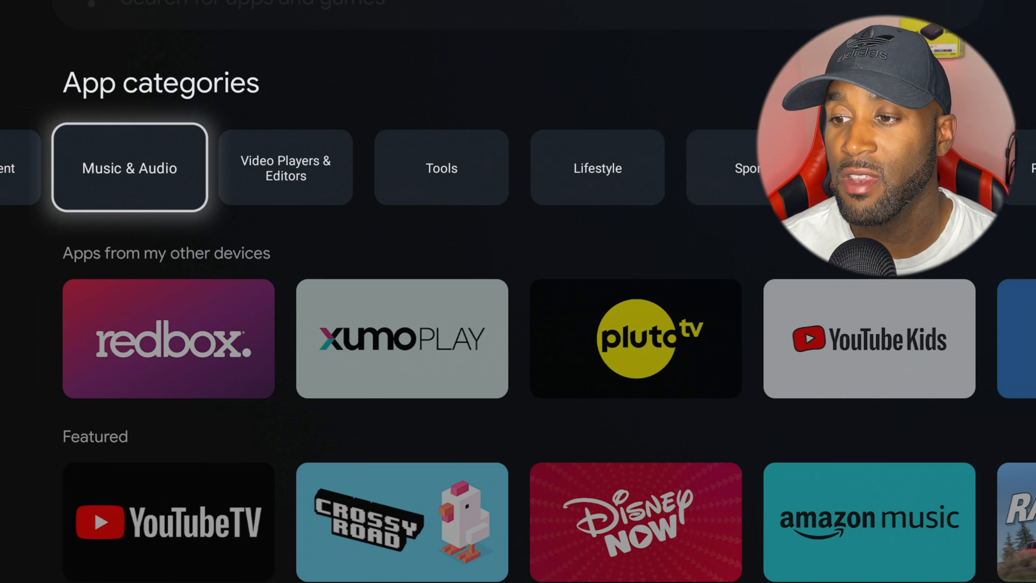
{"action": "scroll", "scroll_direction": "right", "scroll_amount": 3}
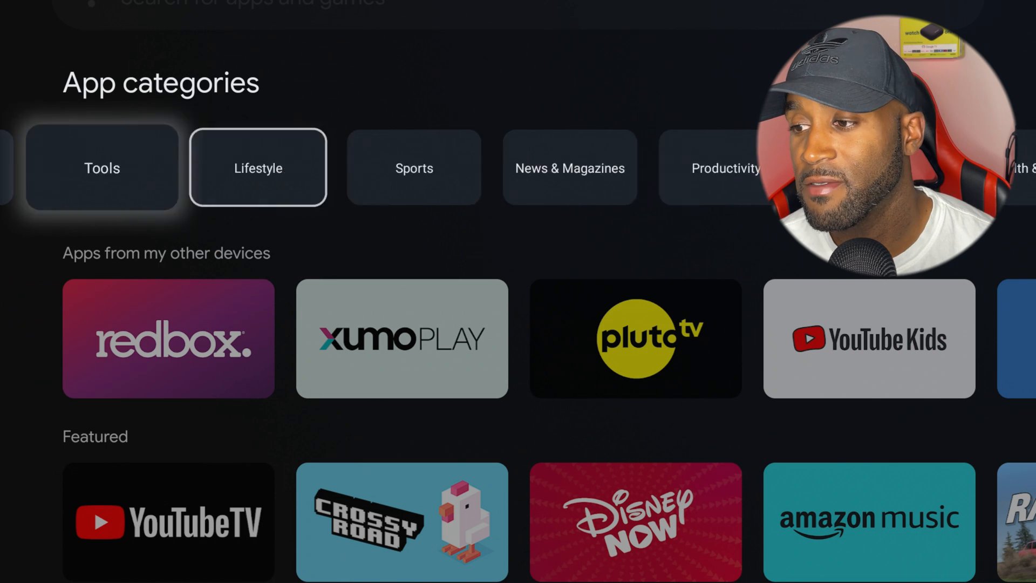
{"action": "scroll", "scroll_direction": "down", "scroll_amount": 3}
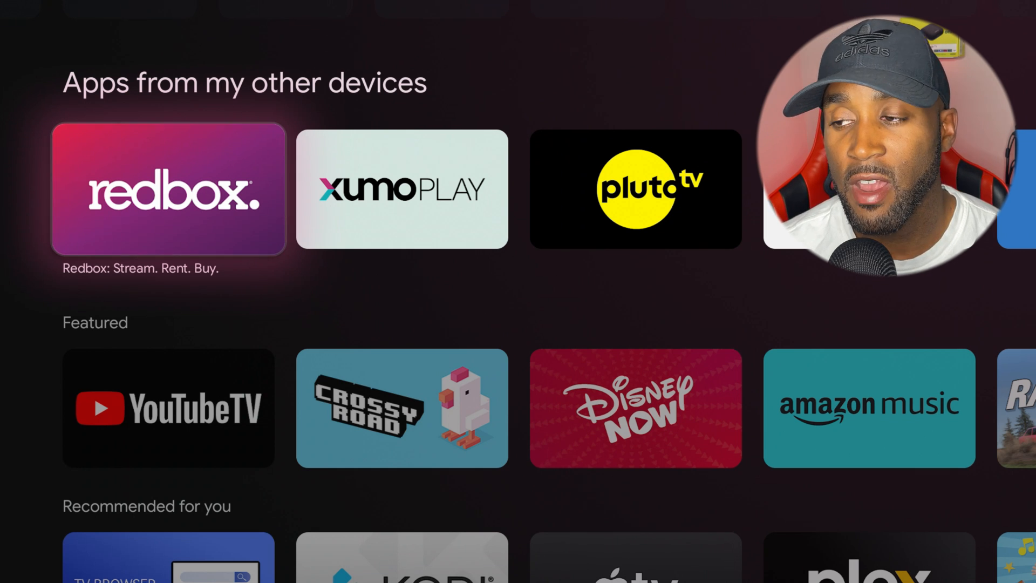
Browse the Apps tab's featured, free movies and news rows, then switch to the empty Library.
{"action": "scroll", "scroll_direction": "right", "scroll_amount": 3}
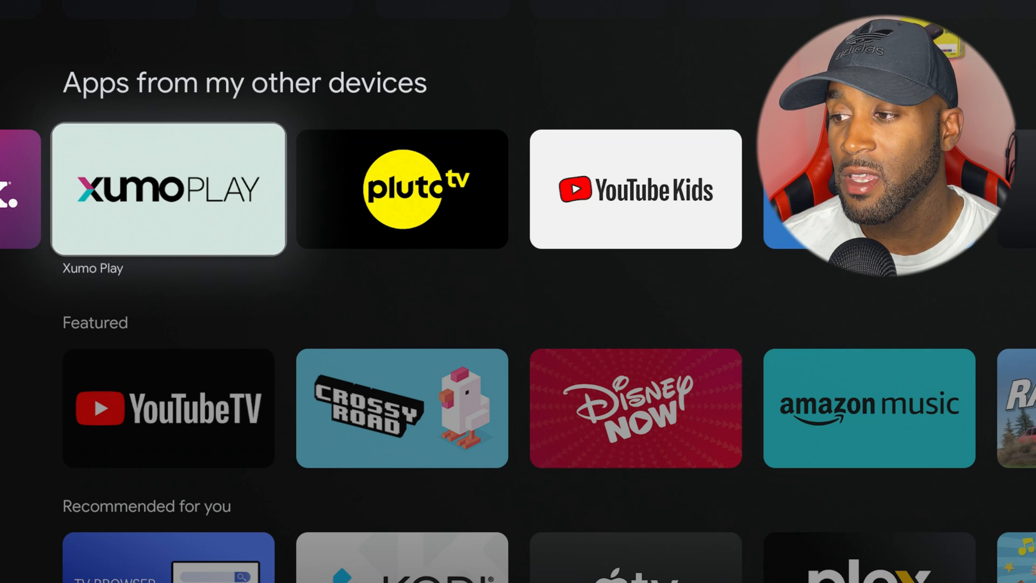
{"action": "scroll", "scroll_direction": "right", "scroll_amount": 3}
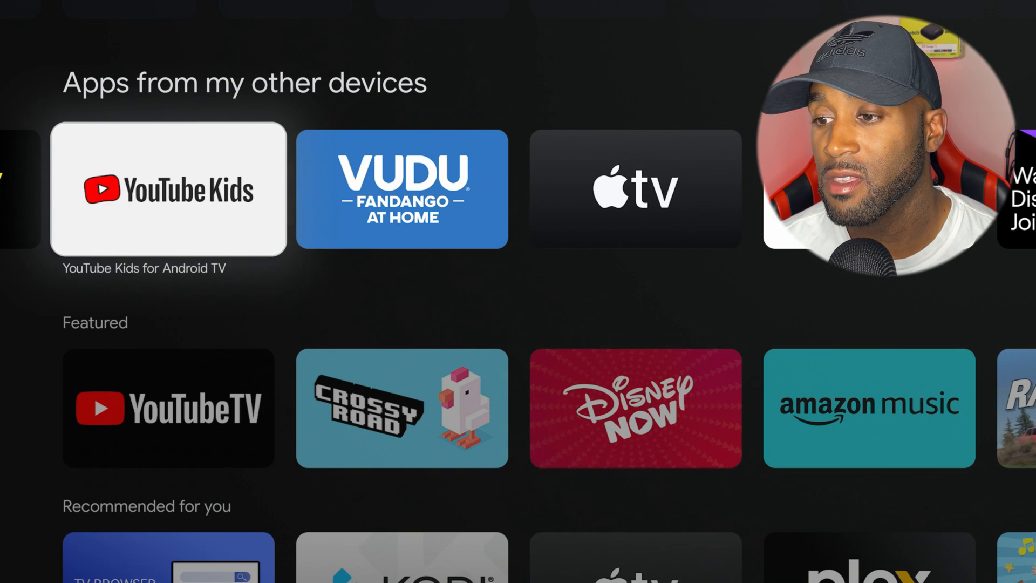
{"action": "scroll", "scroll_direction": "down", "scroll_amount": 3}
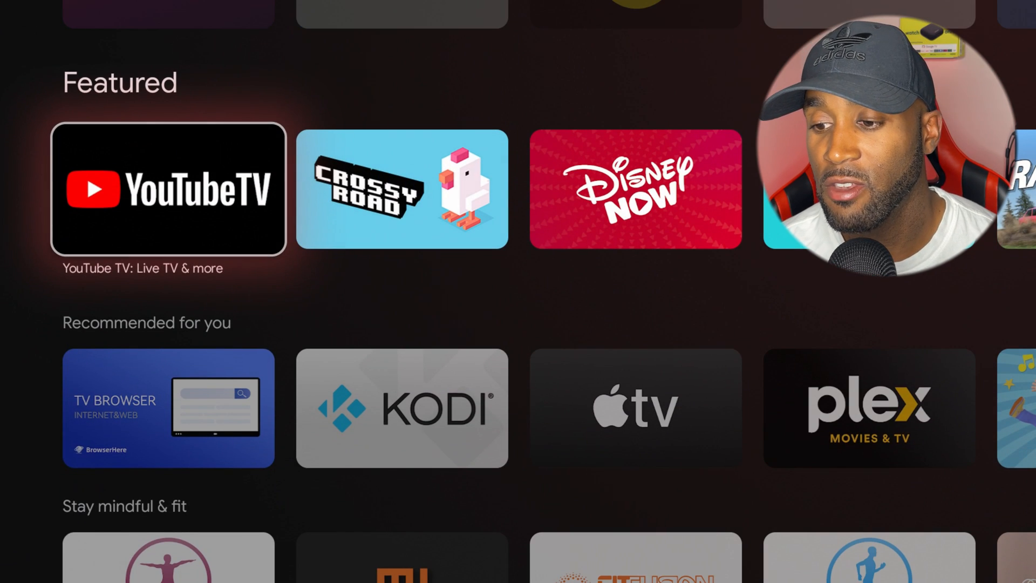
{"action": "scroll", "scroll_direction": "down", "scroll_amount": 3}
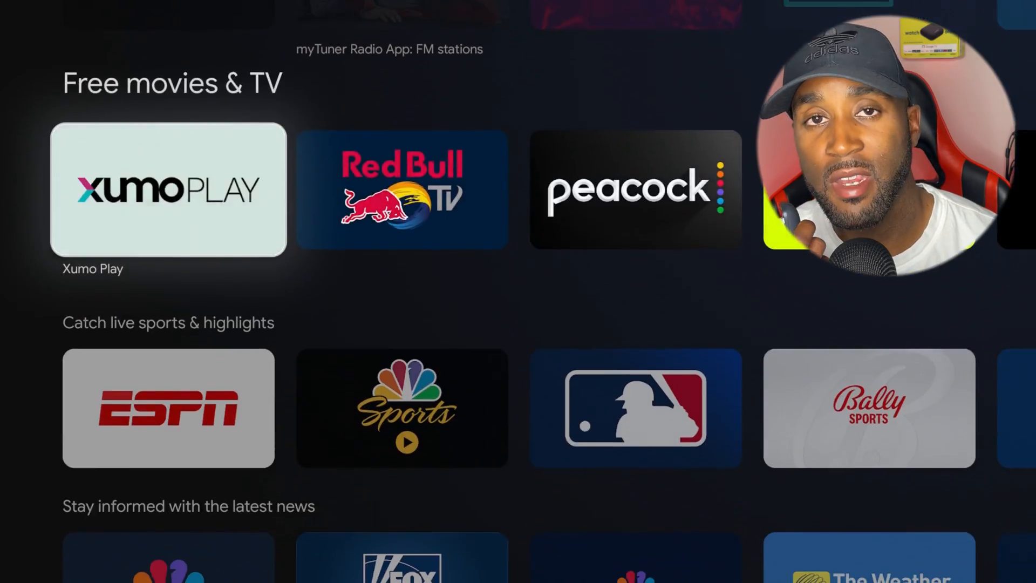
{"action": "scroll", "scroll_direction": "down", "scroll_amount": 3}
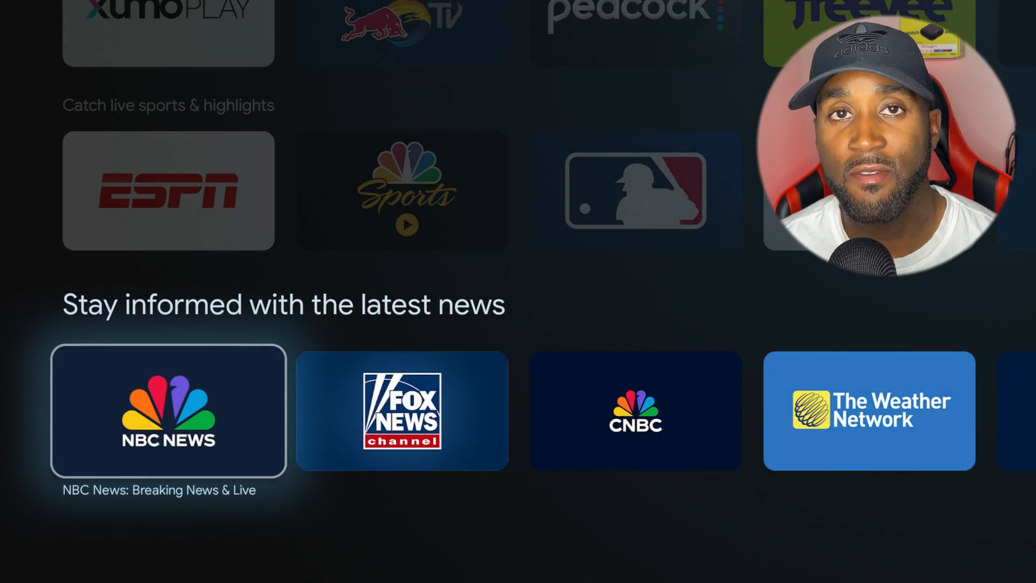
{"action": "left_click", "coordinate": [395, 58]}
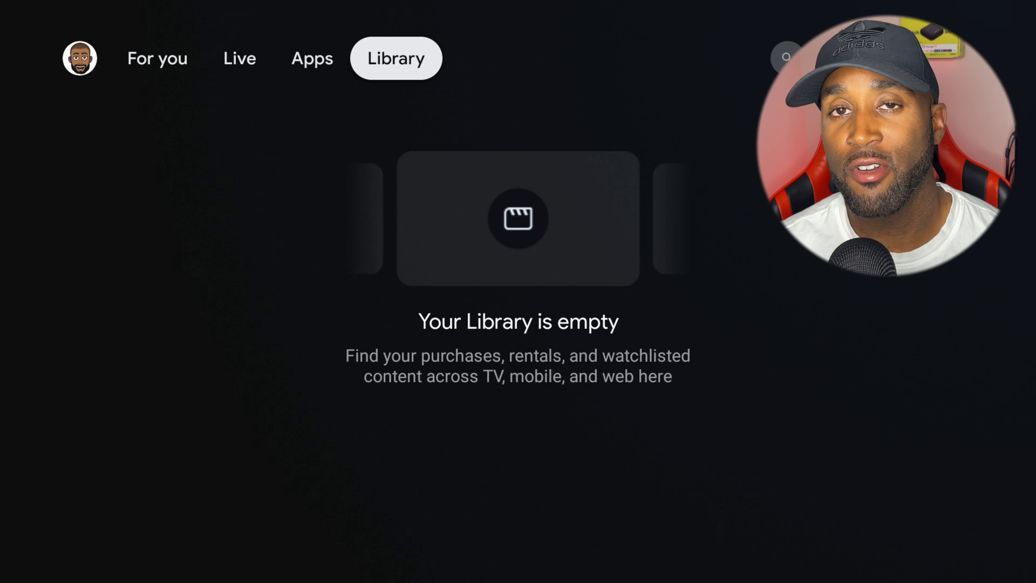